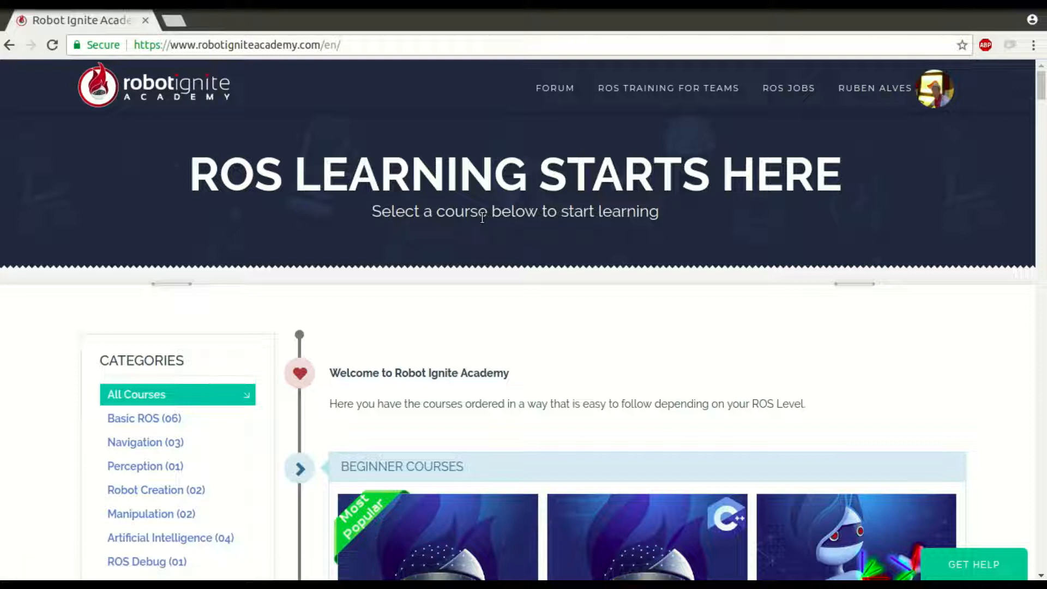
mouse_move(189, 109)
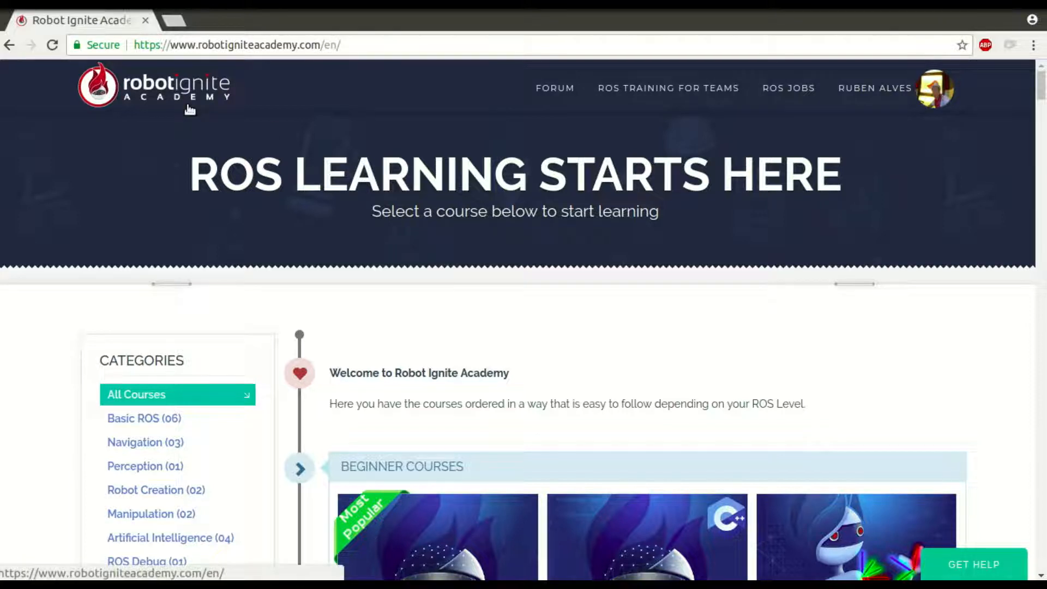
Step: Scroll to the intermediate courses and start the ROS Navigation in 5 Days course
scroll("down", 3)
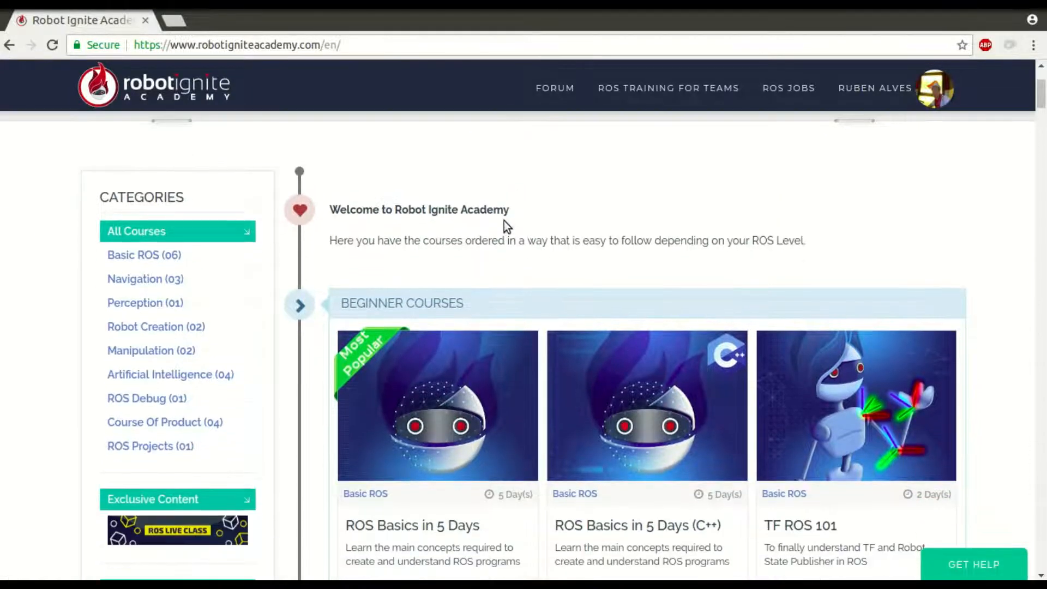
scroll("down", 3)
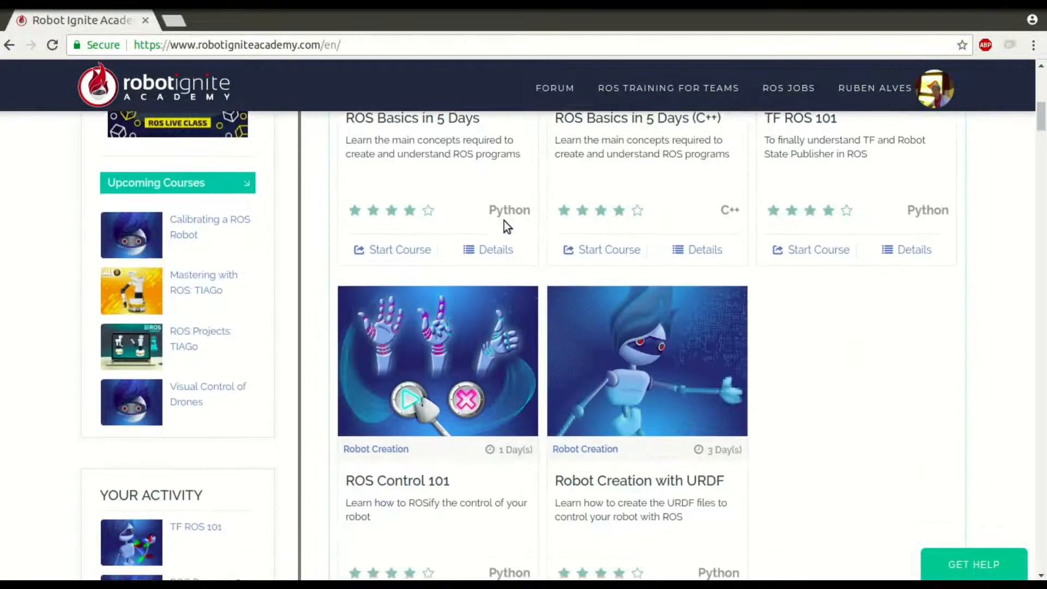
scroll("up", 3)
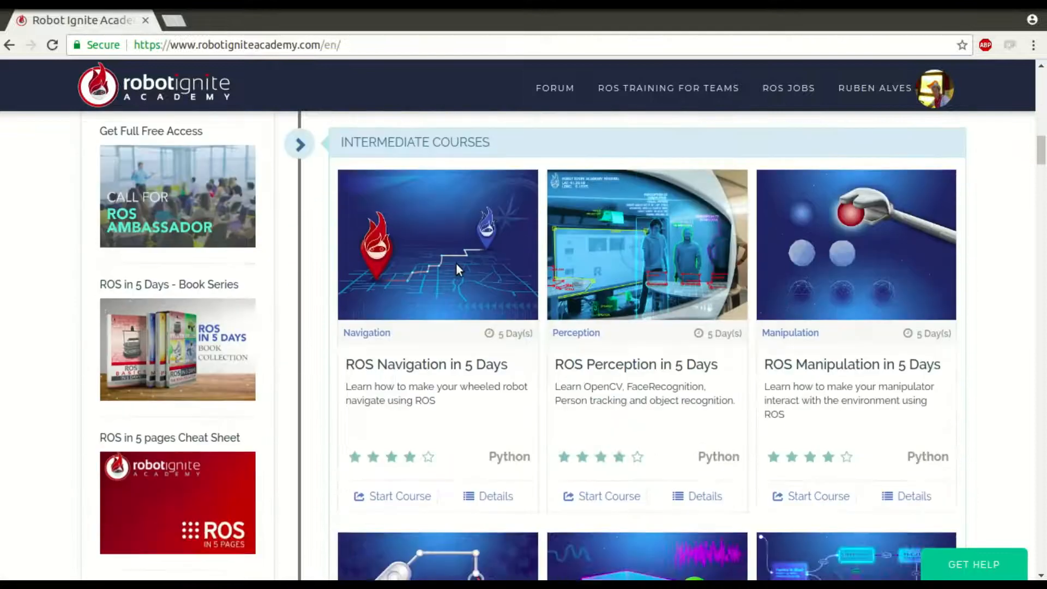
double_click(389, 364)
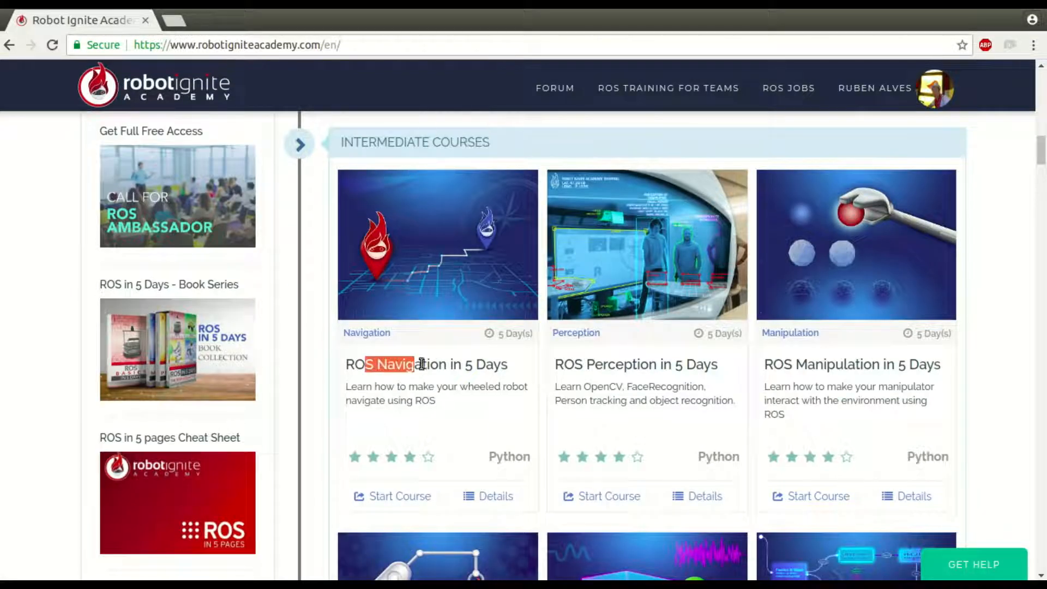
left_click(400, 496)
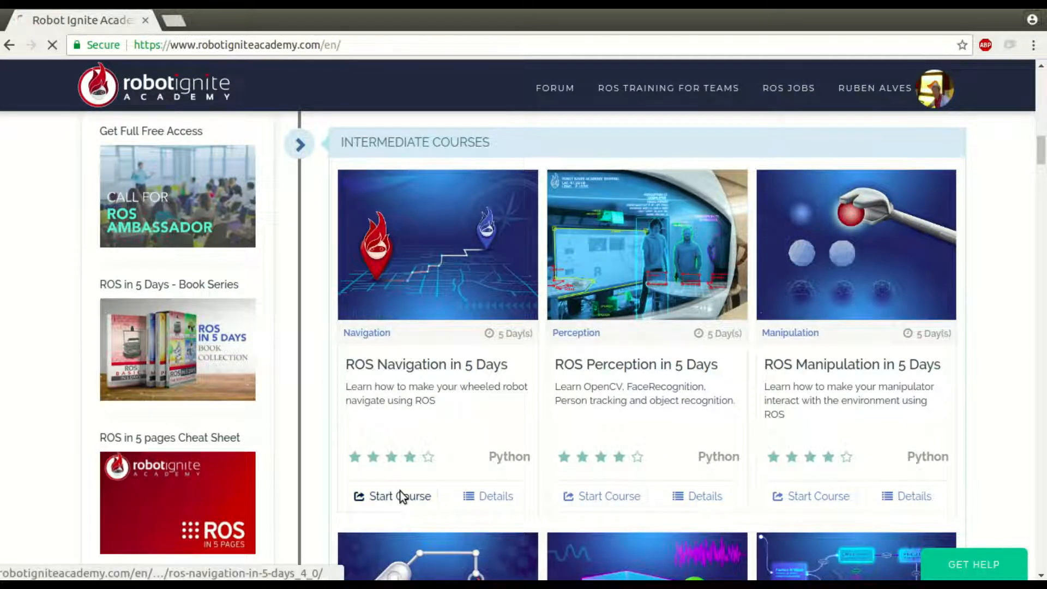
Step: Load the course environment and focus web shell #1 for commands
left_click(399, 497)
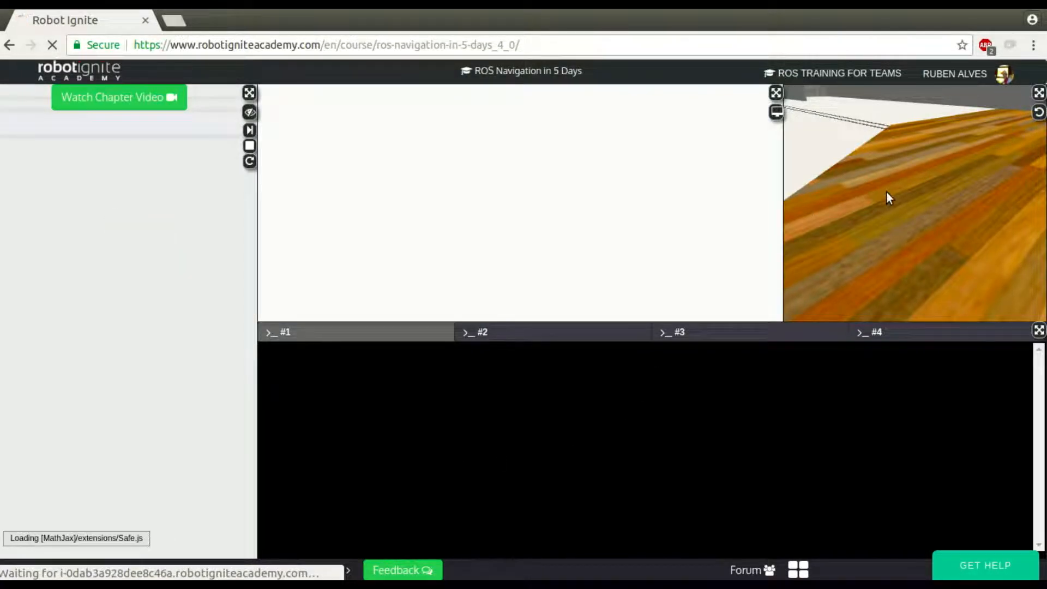
mouse_move(902, 227)
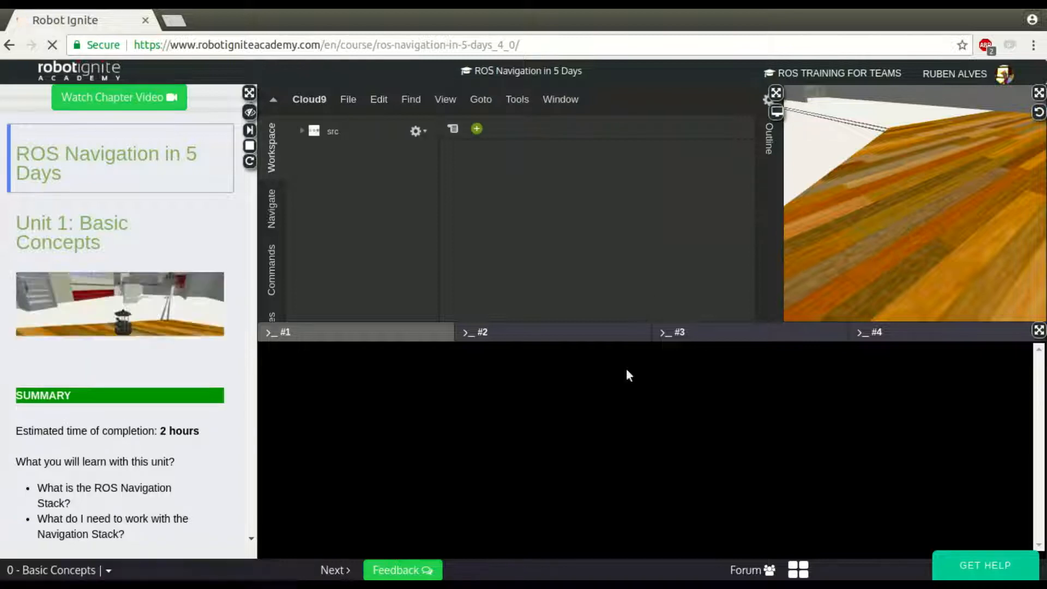
left_click(302, 130)
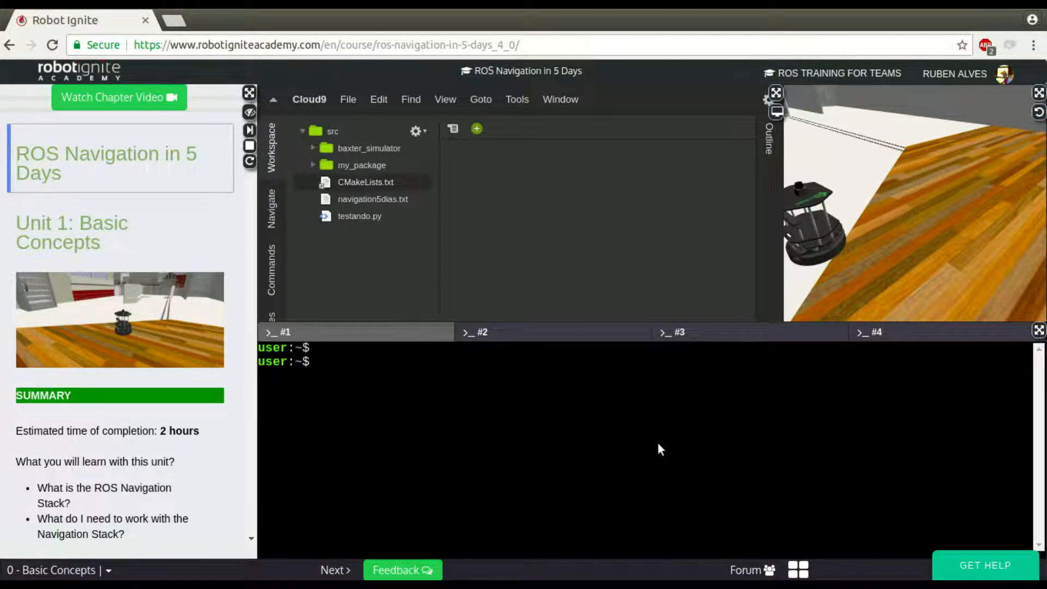
Step: Run env | grep ROS_ to list the ROS environment variables including ROS_PACKAGE_PATH
type("env | grep R")
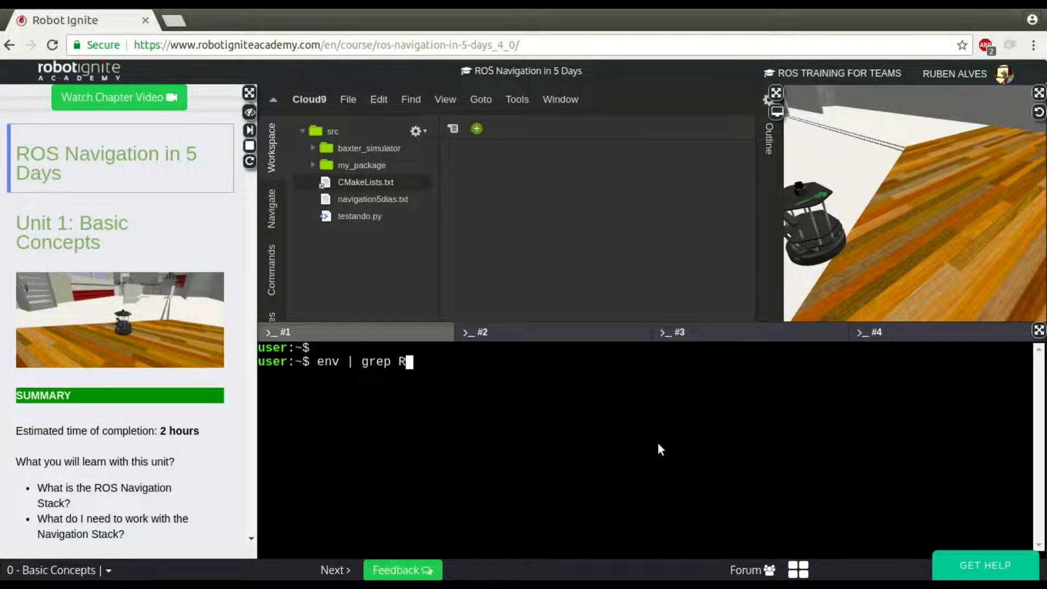
key("Return")
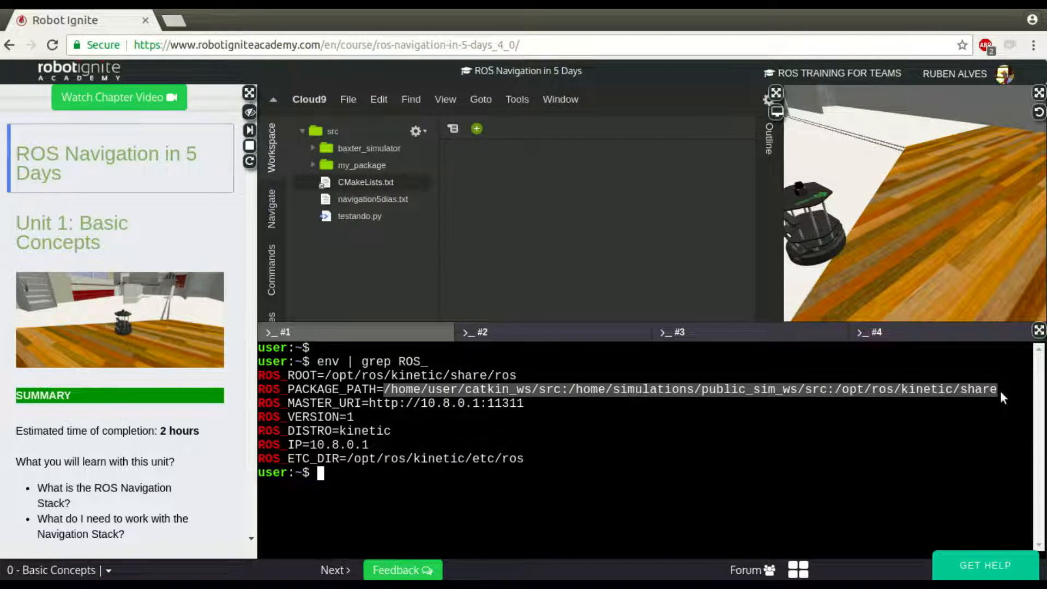
mouse_move(796, 437)
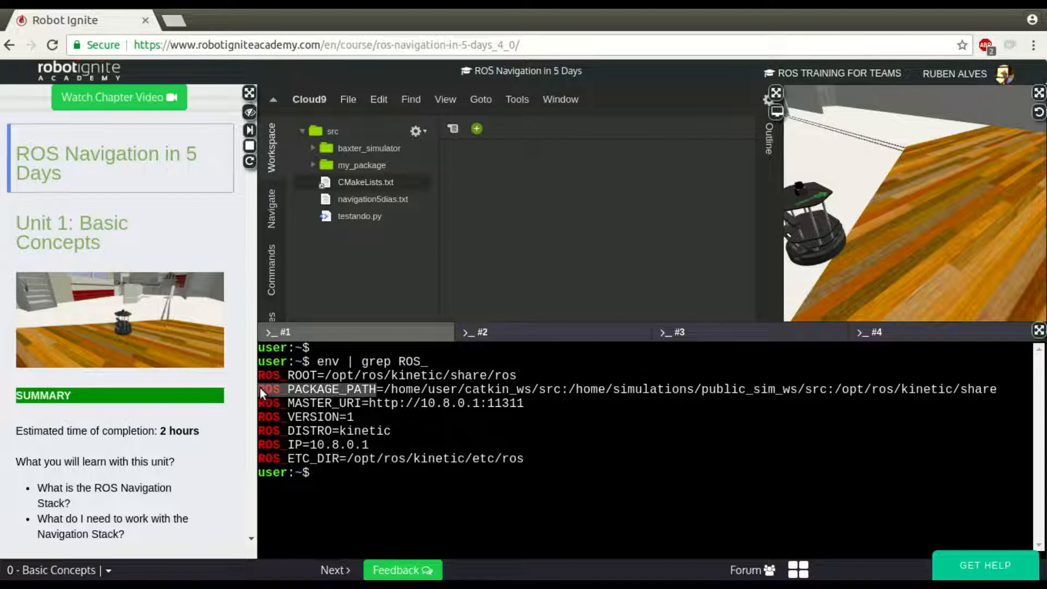
mouse_move(361, 400)
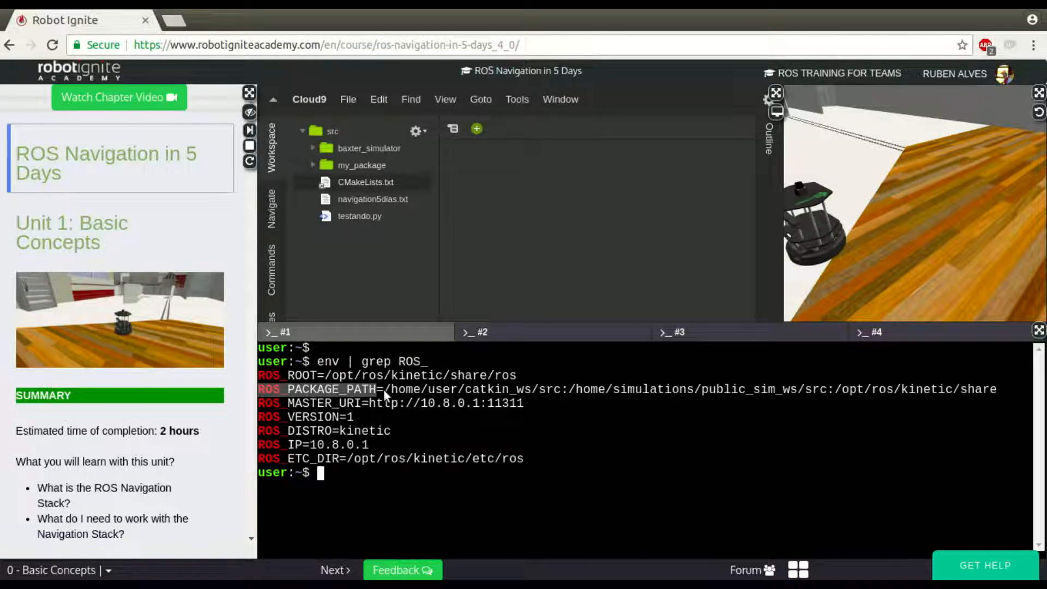
Step: Insert the roslaunch turtlebot_teleop command from Example 1.1, then cancel it with Ctrl+C
scroll("down", 3)
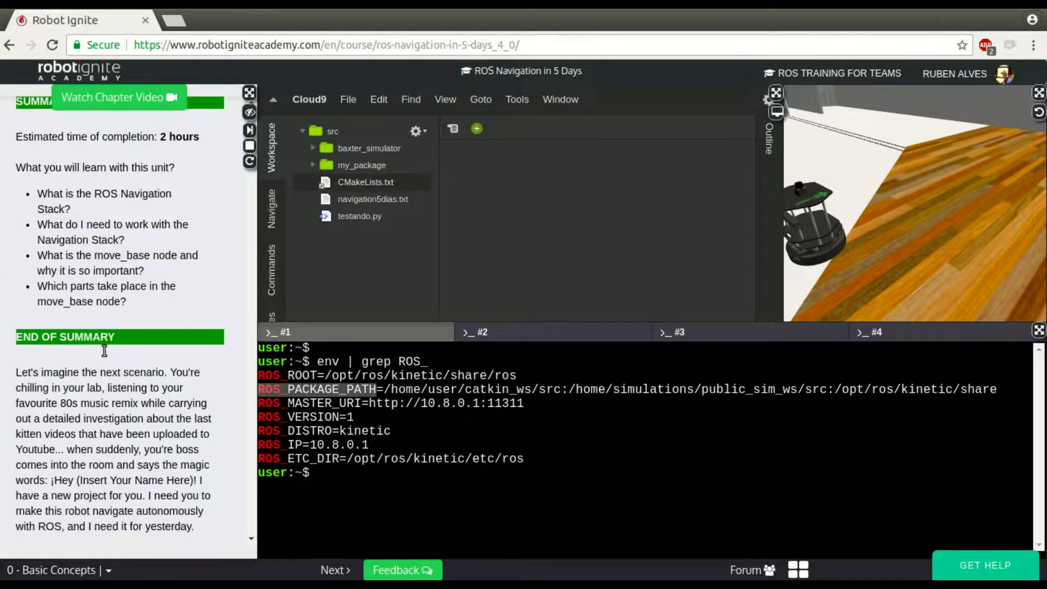
scroll("down", 3)
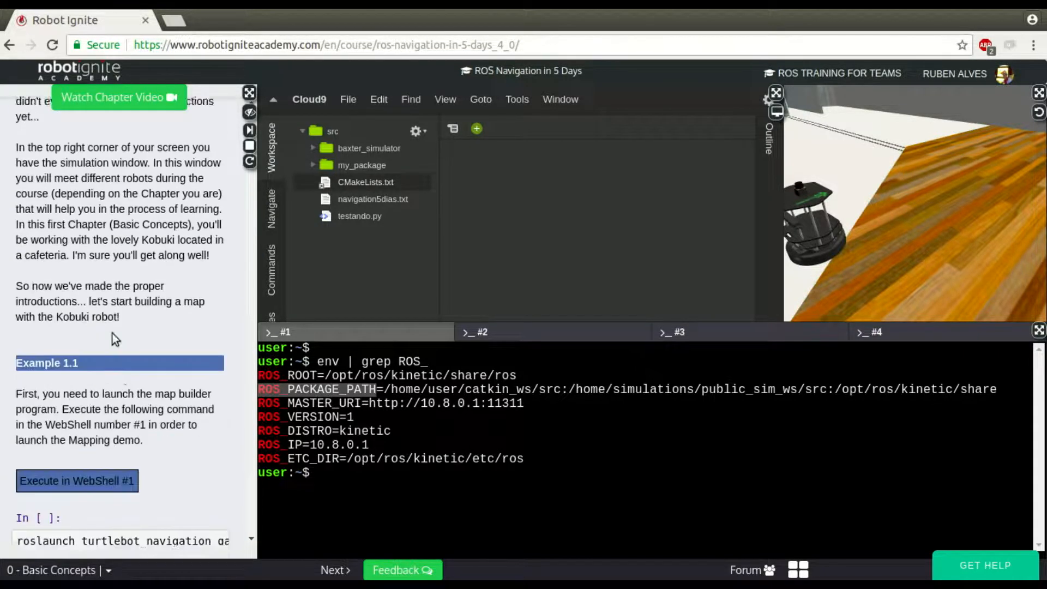
scroll("down", 3)
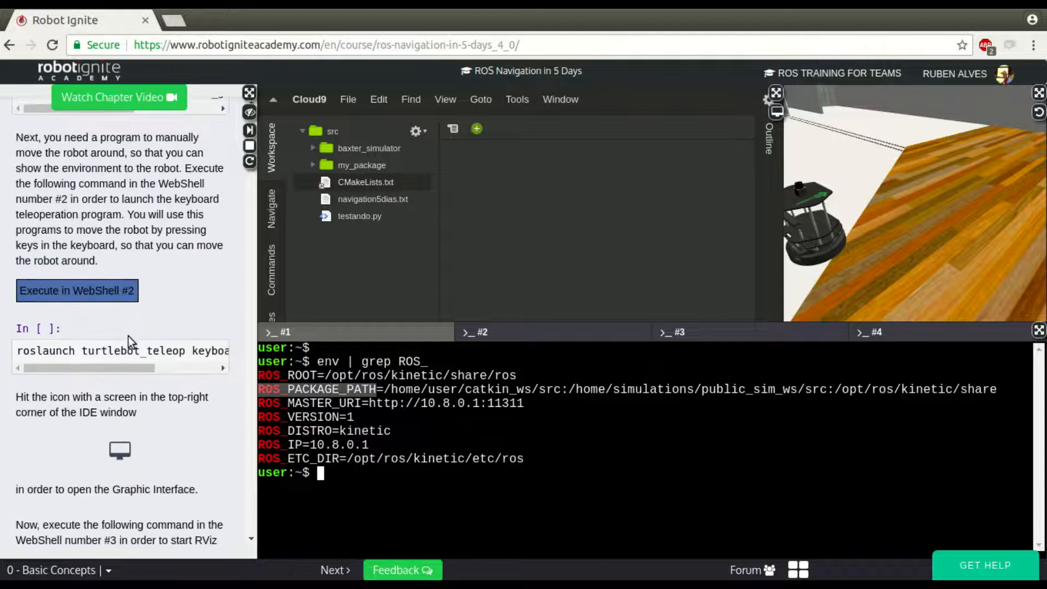
left_click(120, 350)
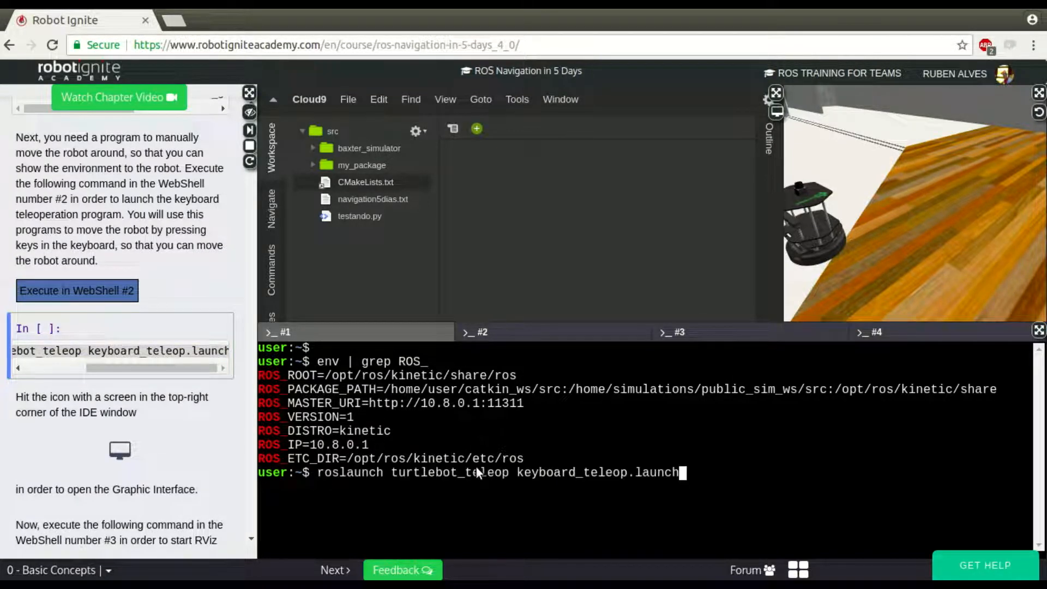
key("ctrl+c")
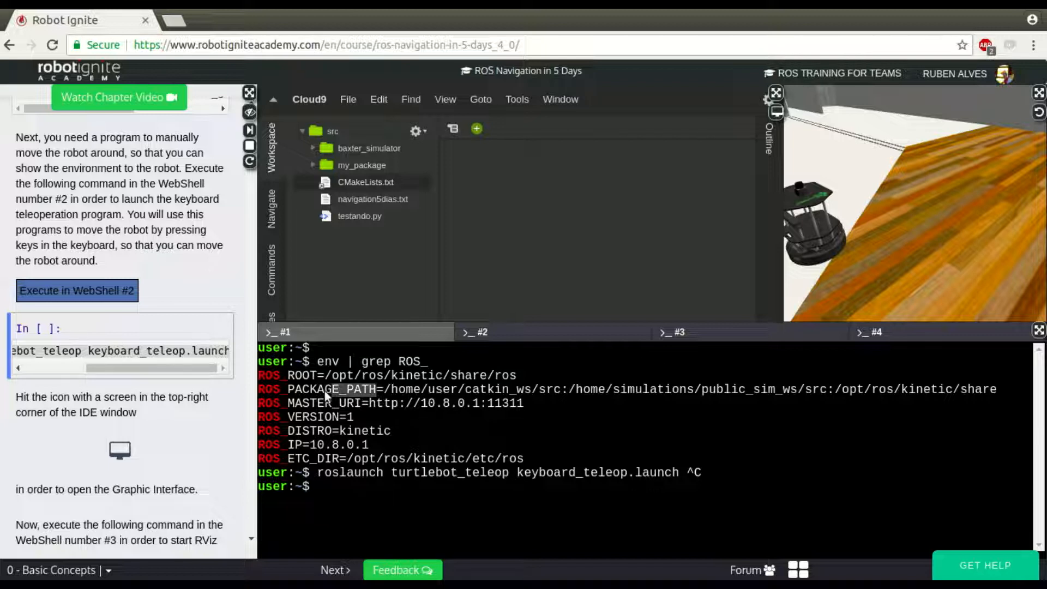
Step: Run roscd turtlebot_teleop to enter the package under /home/simulations/public_sim_ws/src
type("ro")
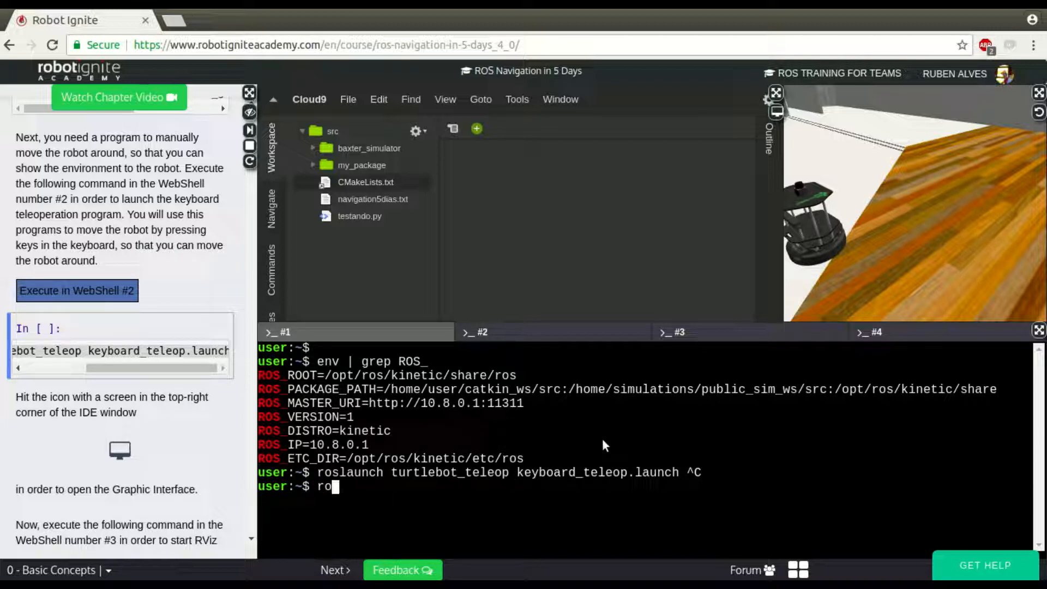
type("scd")
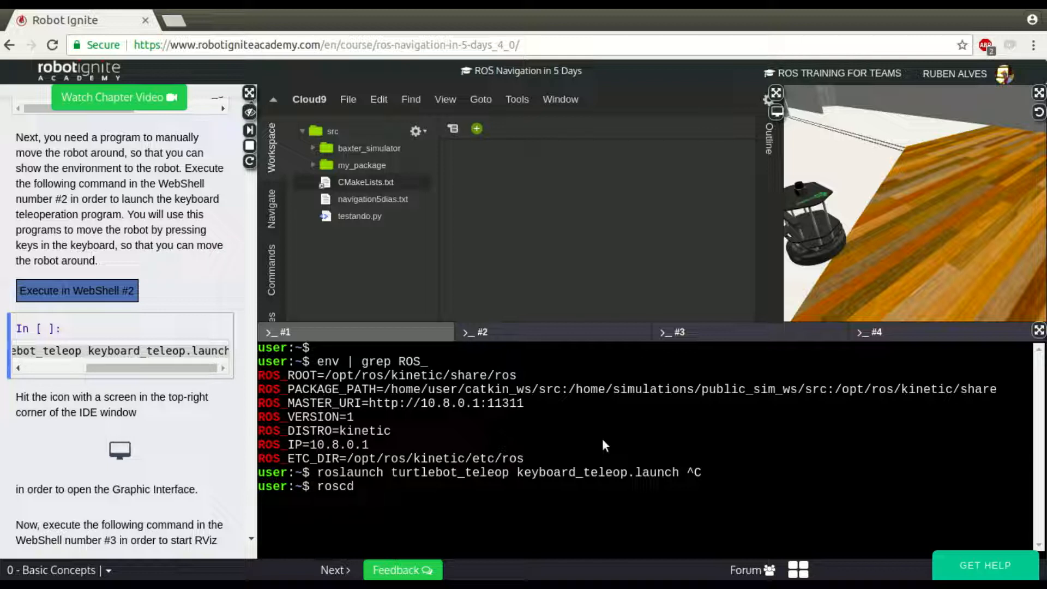
type("tur")
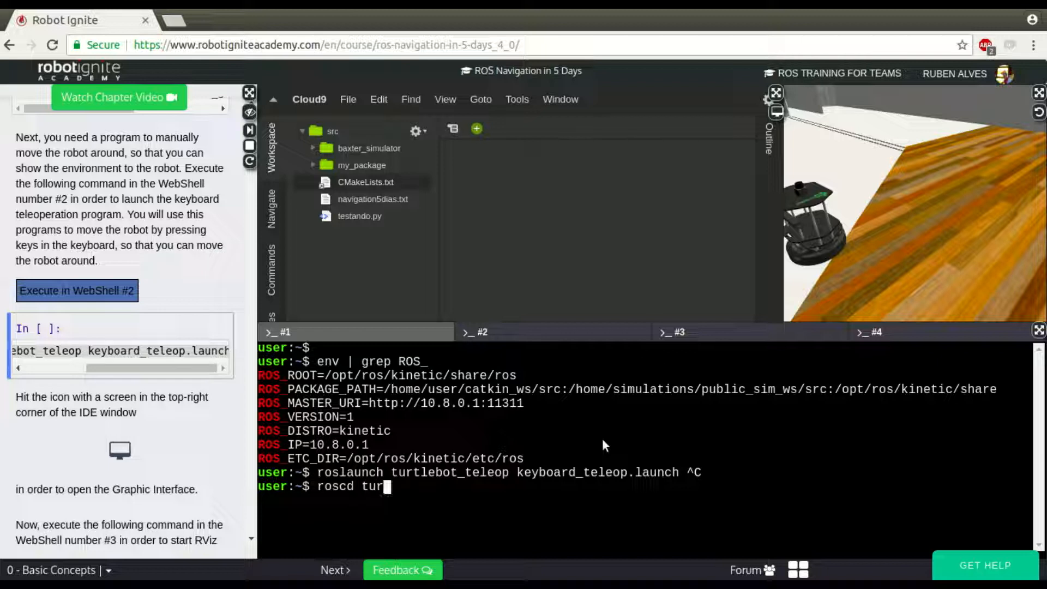
type("tlebot_")
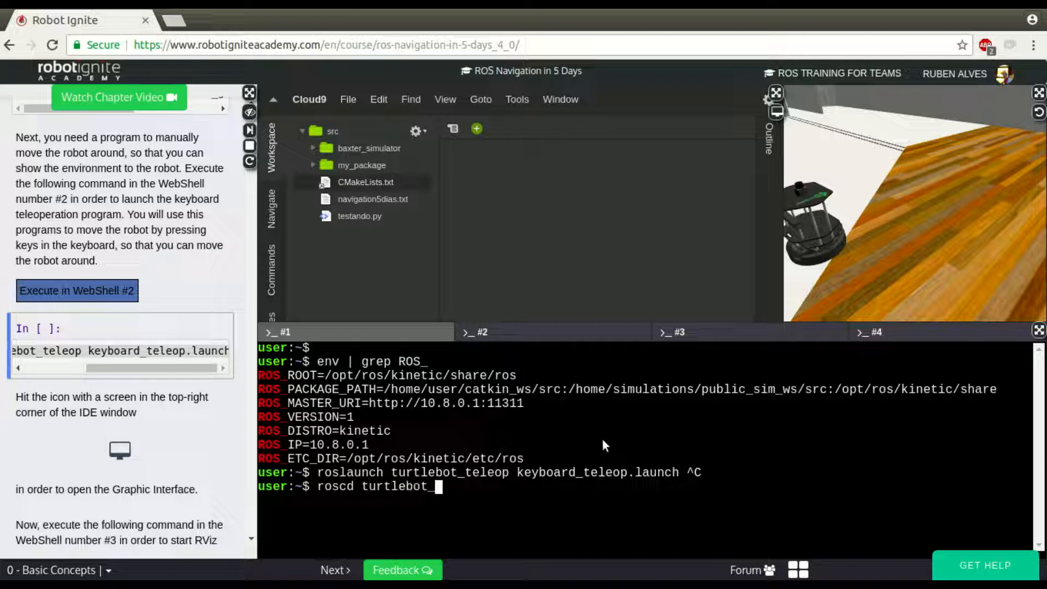
key("Return")
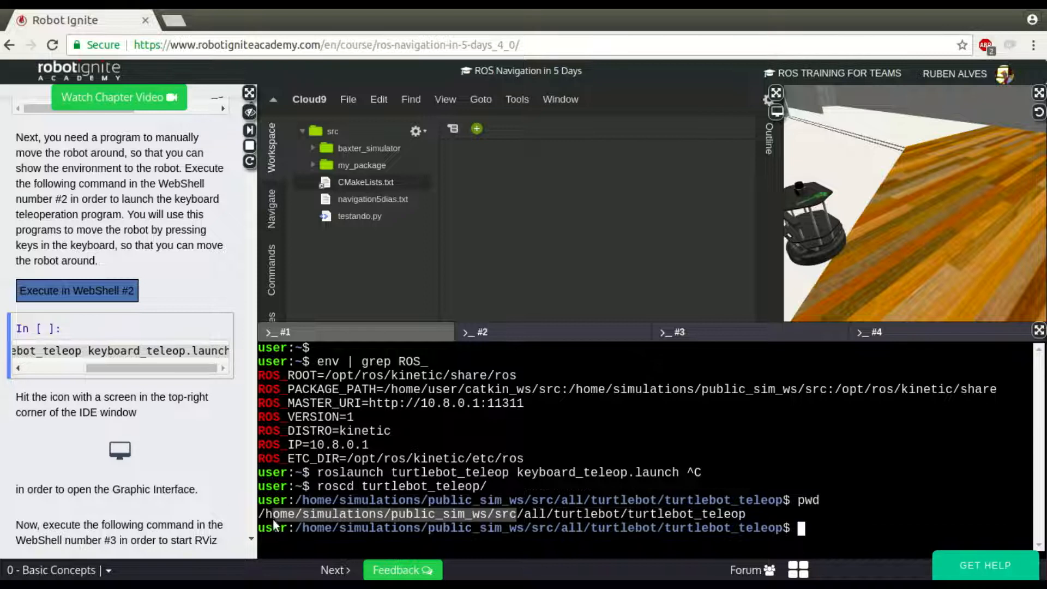
mouse_move(307, 408)
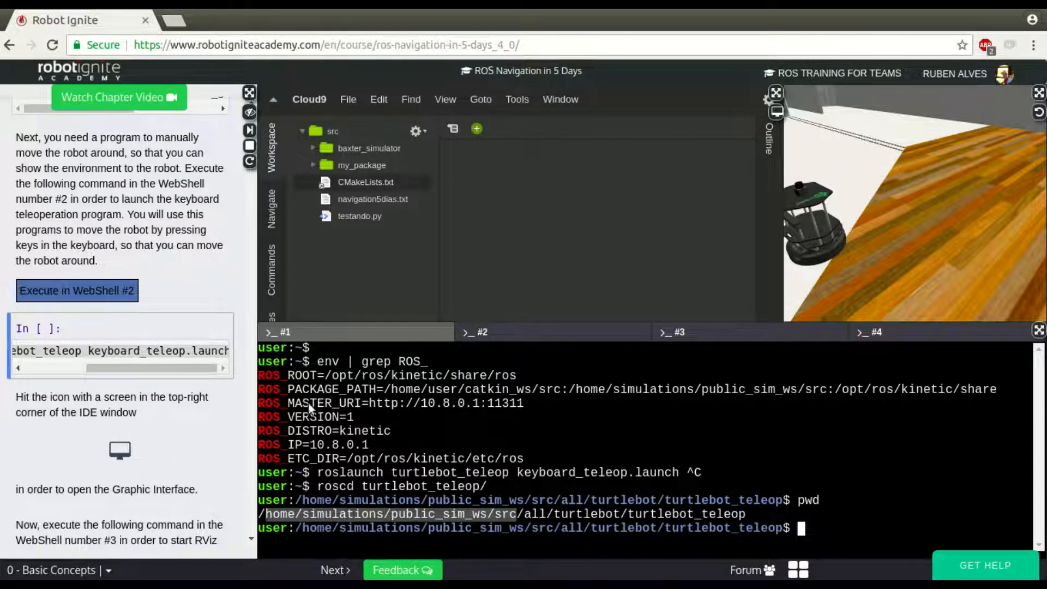
mouse_move(517, 514)
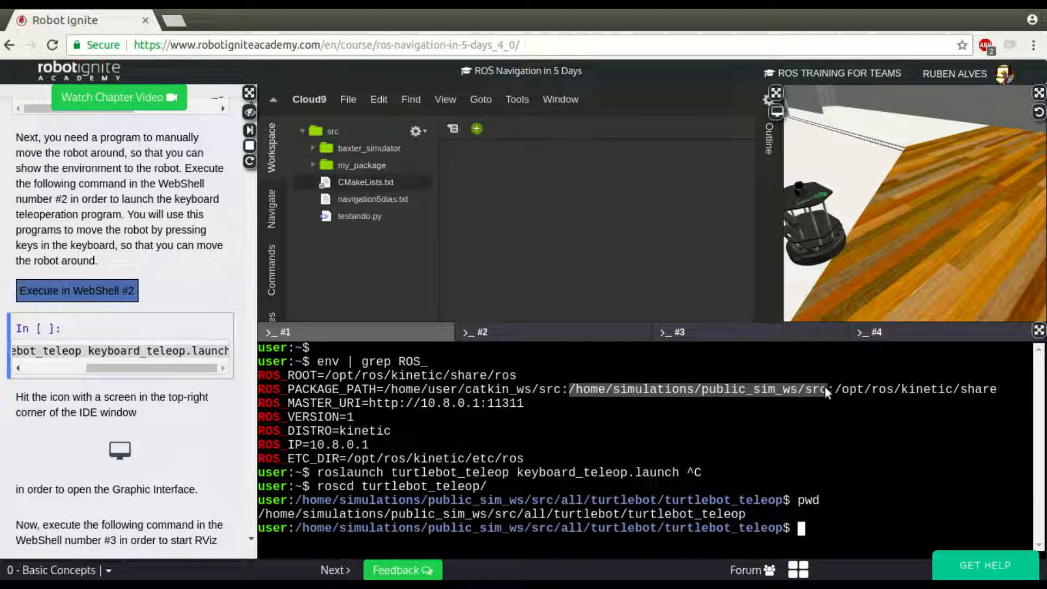
mouse_move(635, 515)
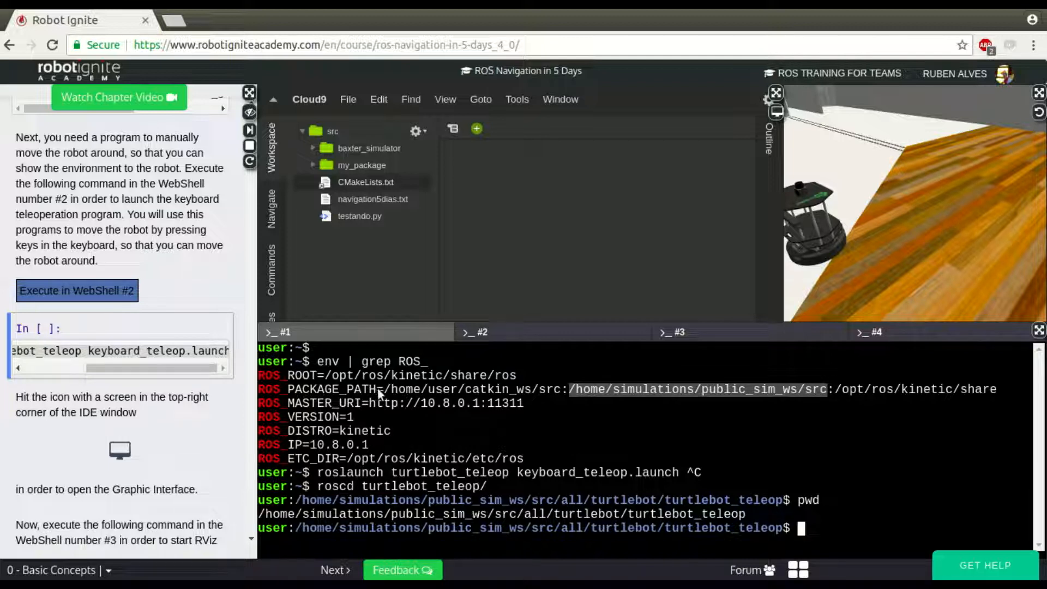
mouse_move(731, 441)
type("un")
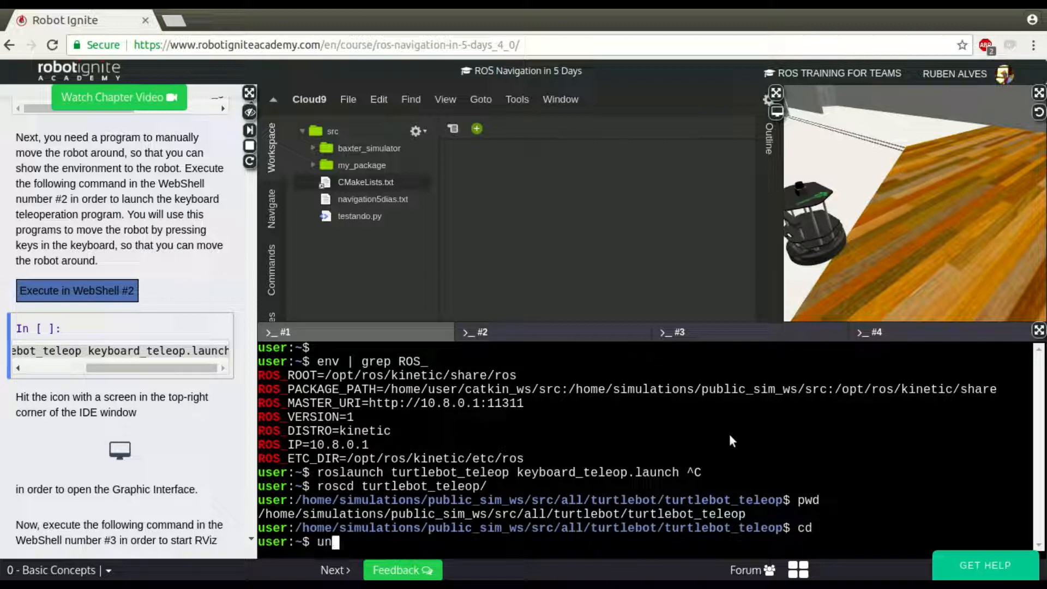
Step: Unset ROS_PACKAGE_PATH and re-list the ROS variables to confirm it is gone
type("set ROS")
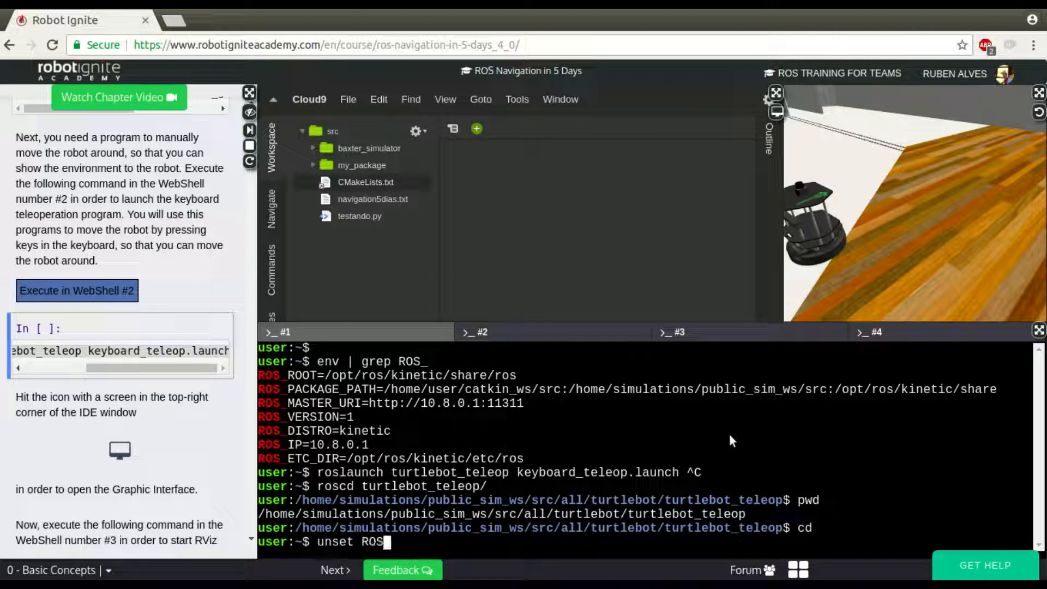
key("Return")
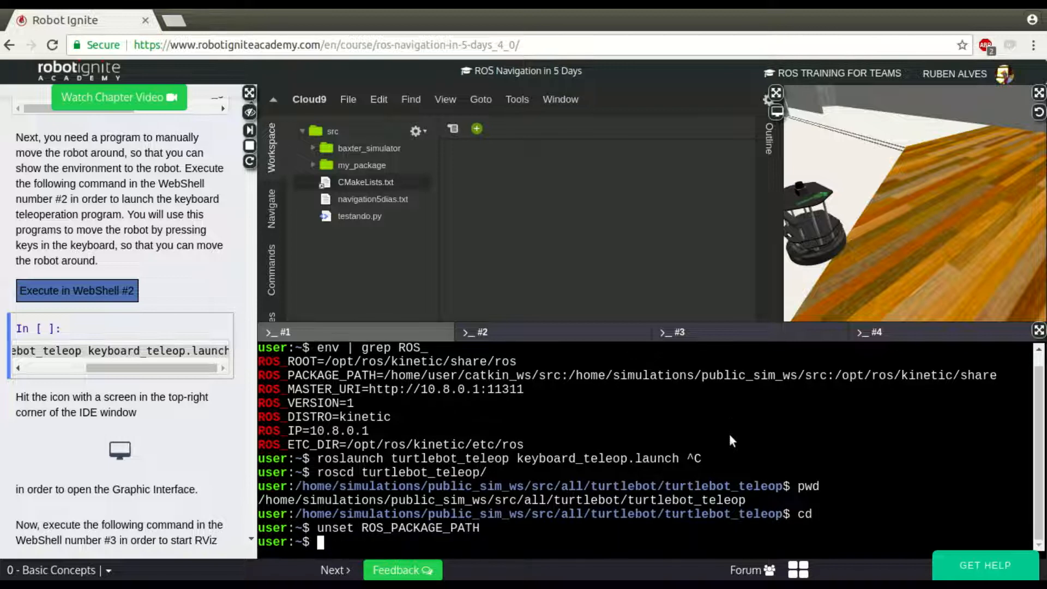
type("env | grep ROS_")
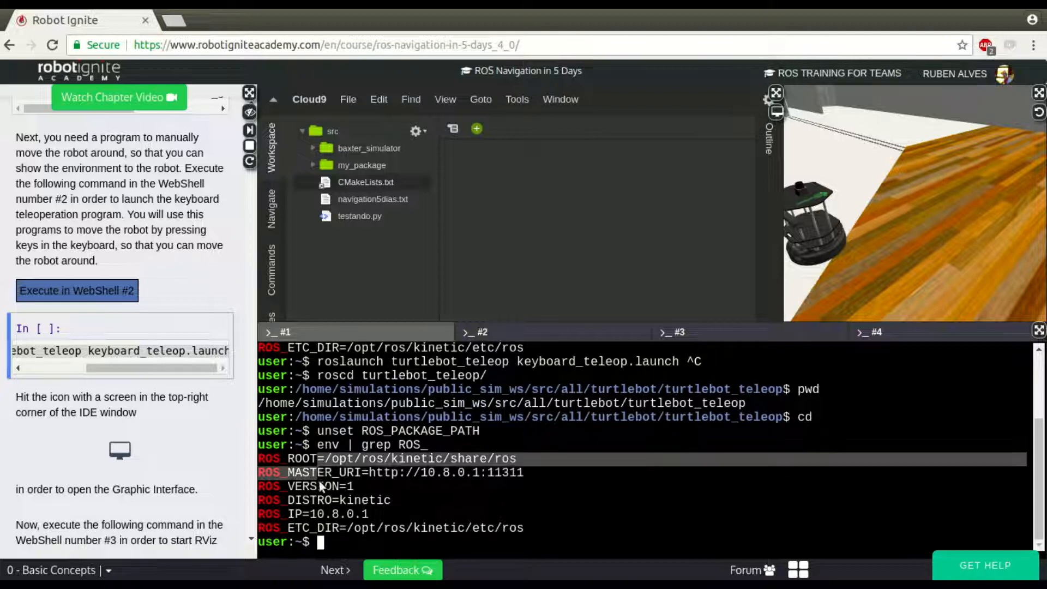
mouse_move(618, 490)
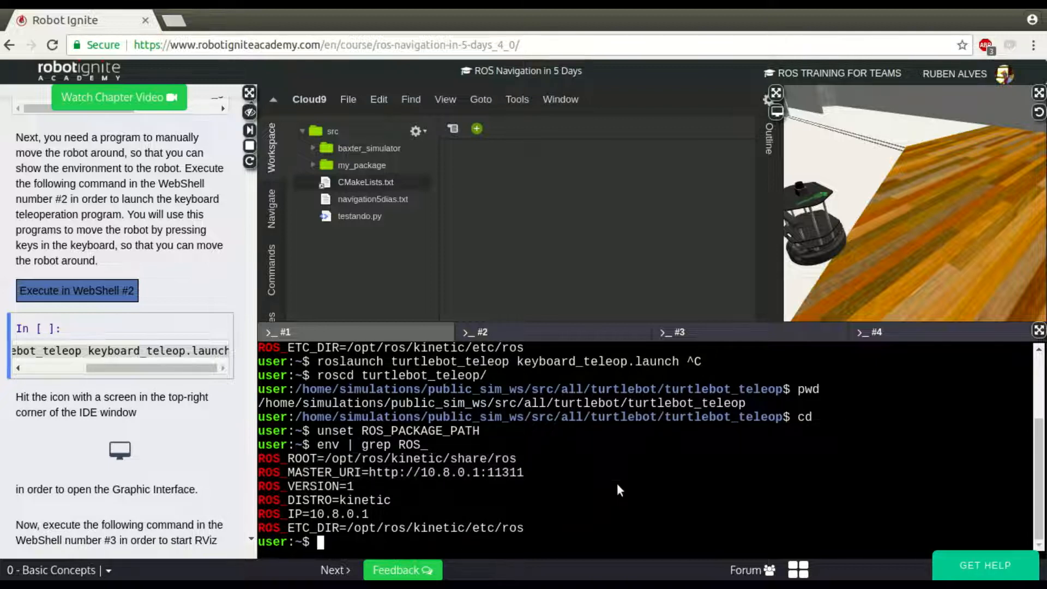
Step: Run roscd turtlebot_teleop, which now reports no such package/stack
type("cd")
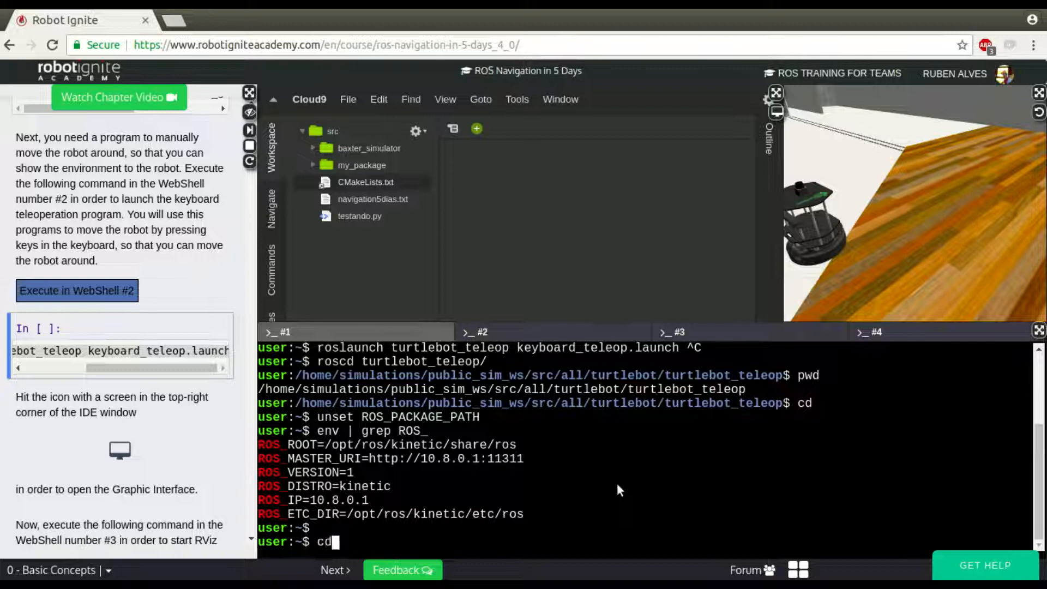
type("roscd turtlebot_teleop/")
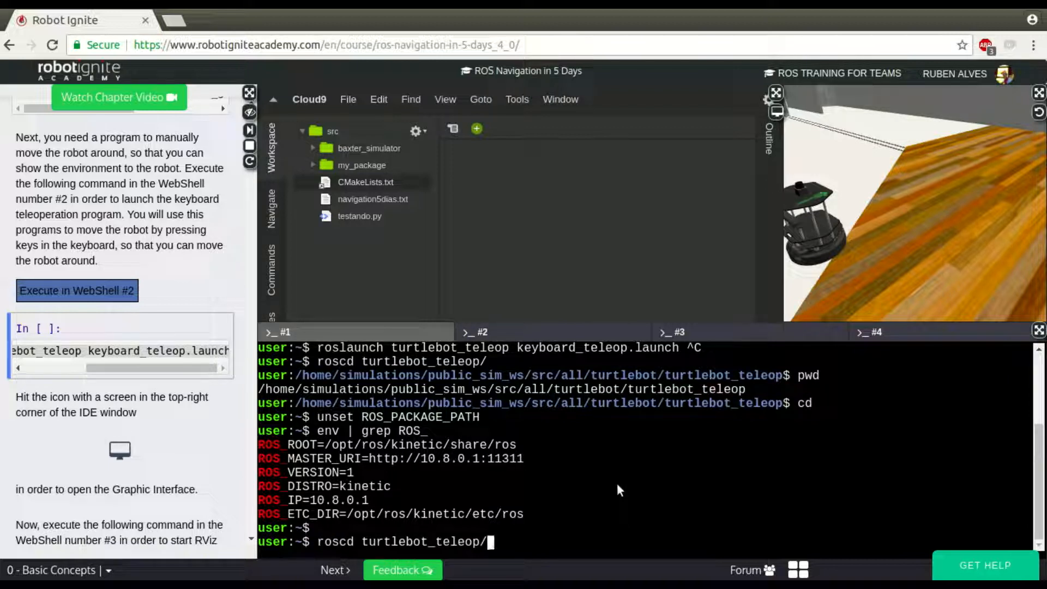
key("Return")
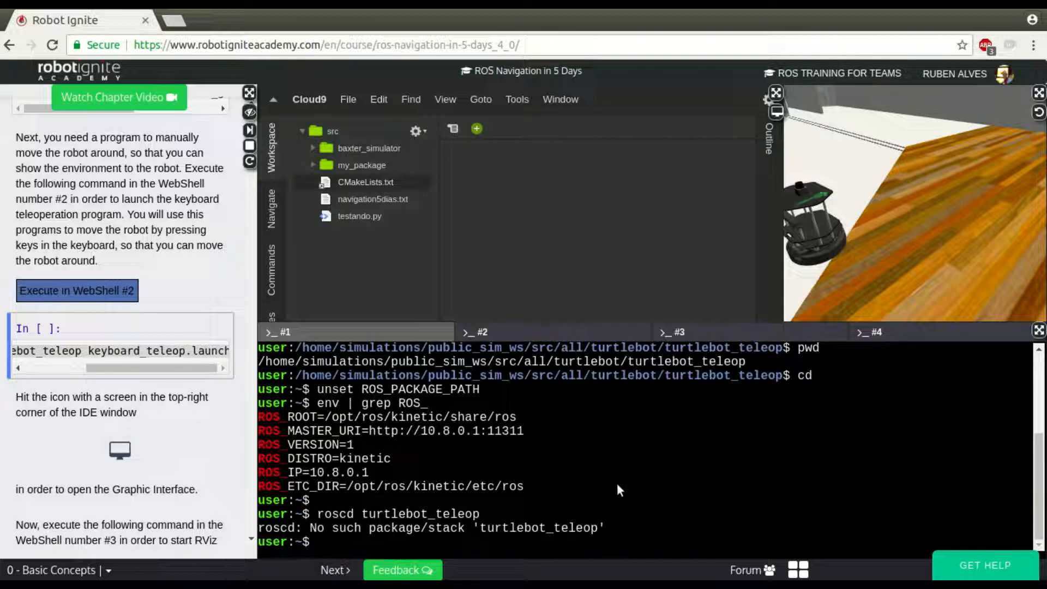
mouse_move(578, 465)
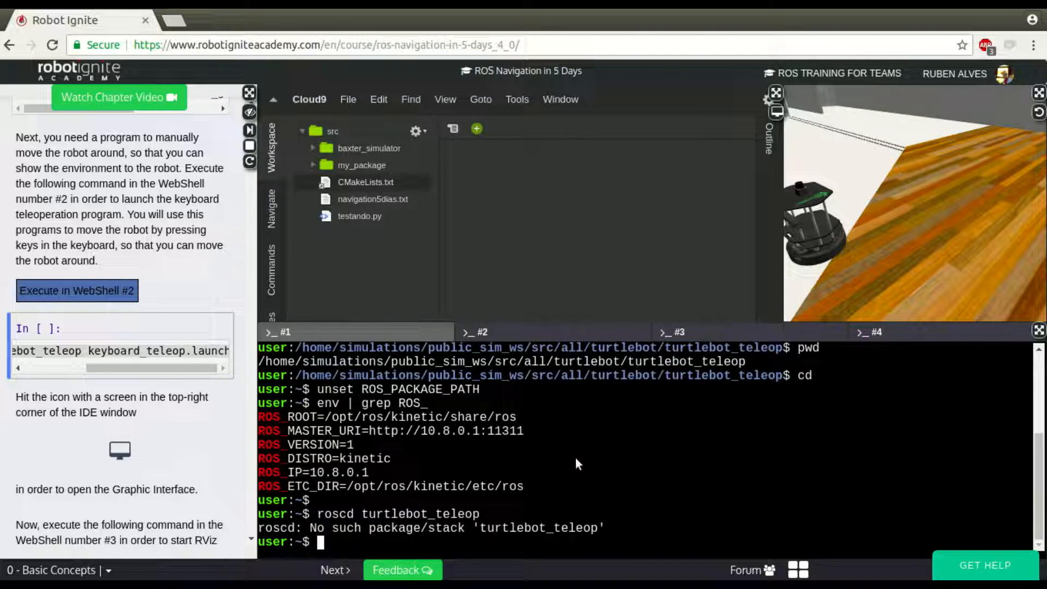
Step: Source catkin_ws/devel/setup.bash to restore ROS_PACKAGE_PATH
type("s")
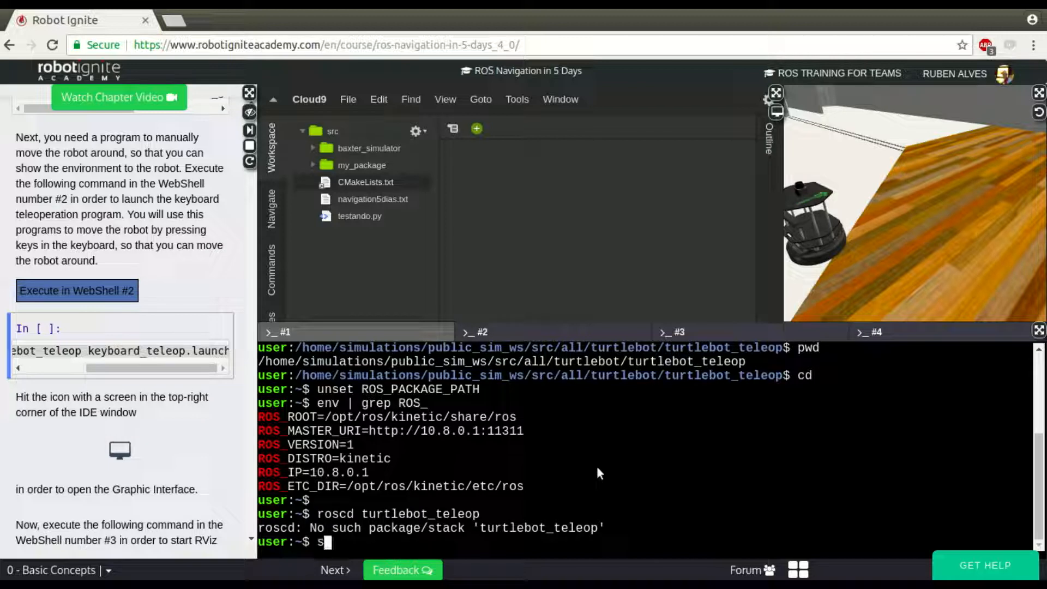
type("ource c")
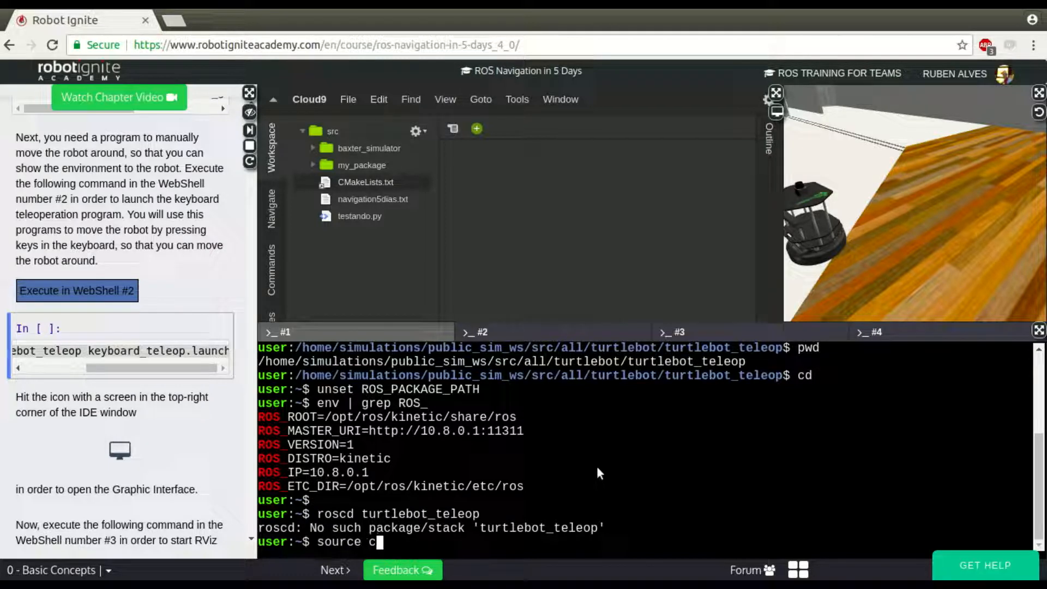
type("atkin_ws/devel/")
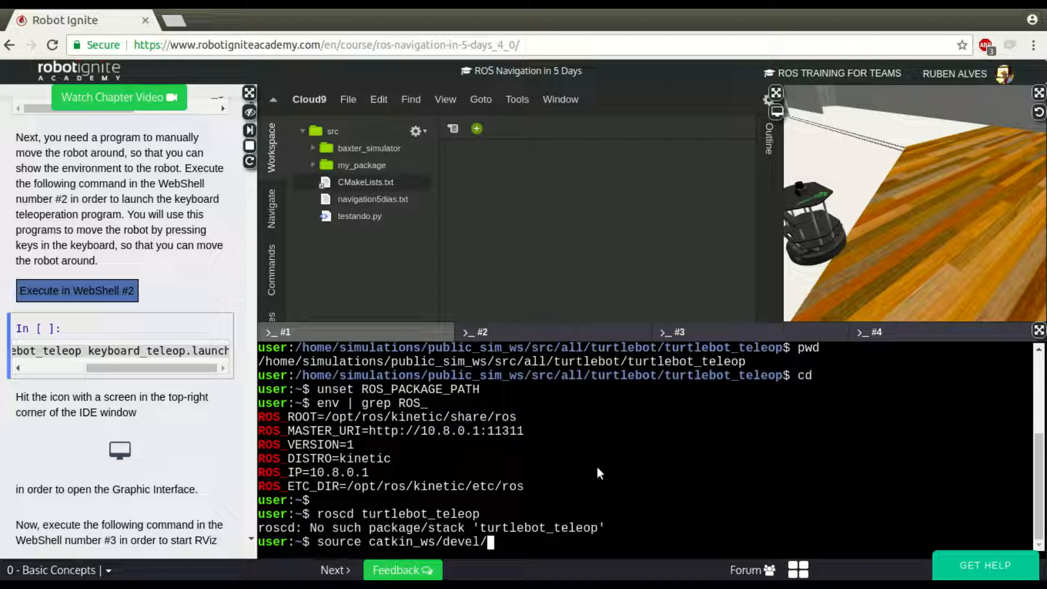
type("setup.bash")
type("env | grep ROS_")
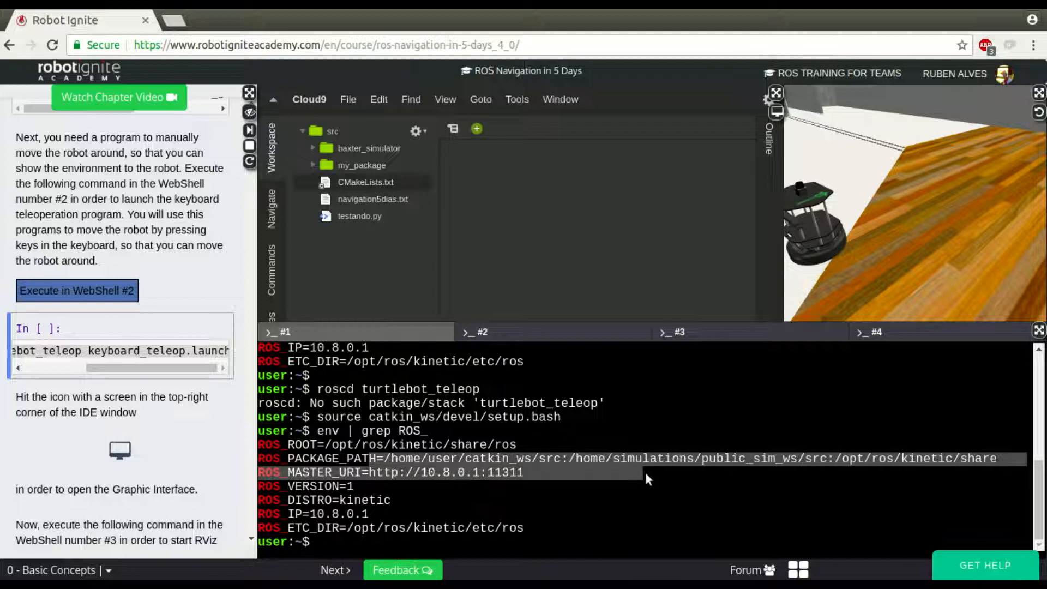
Step: Reach turtlebot_teleop with roscd again, then return home with cd
type("roscd turtlebot_teleop")
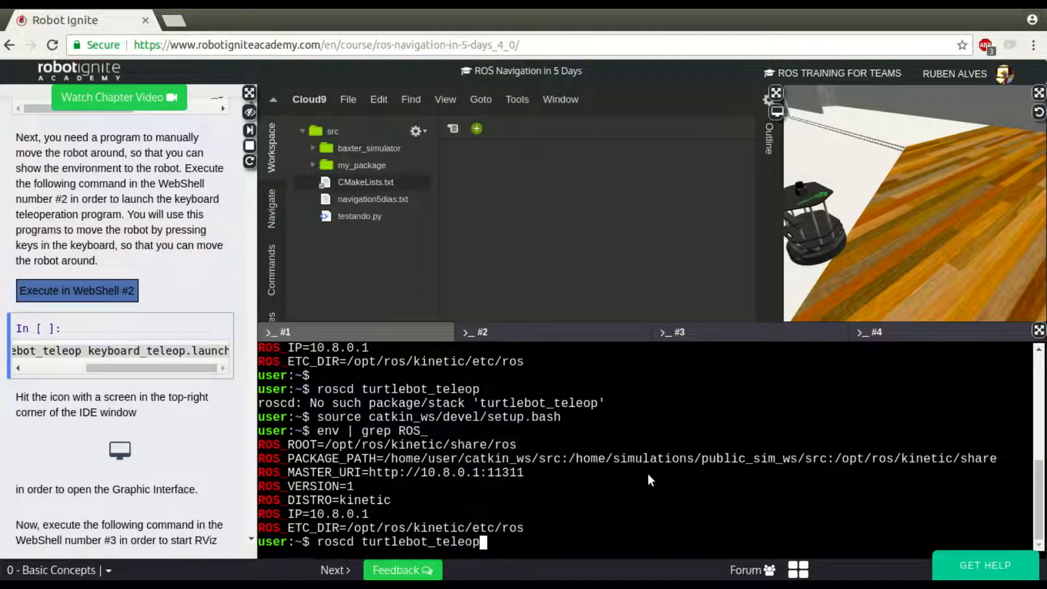
key("Return")
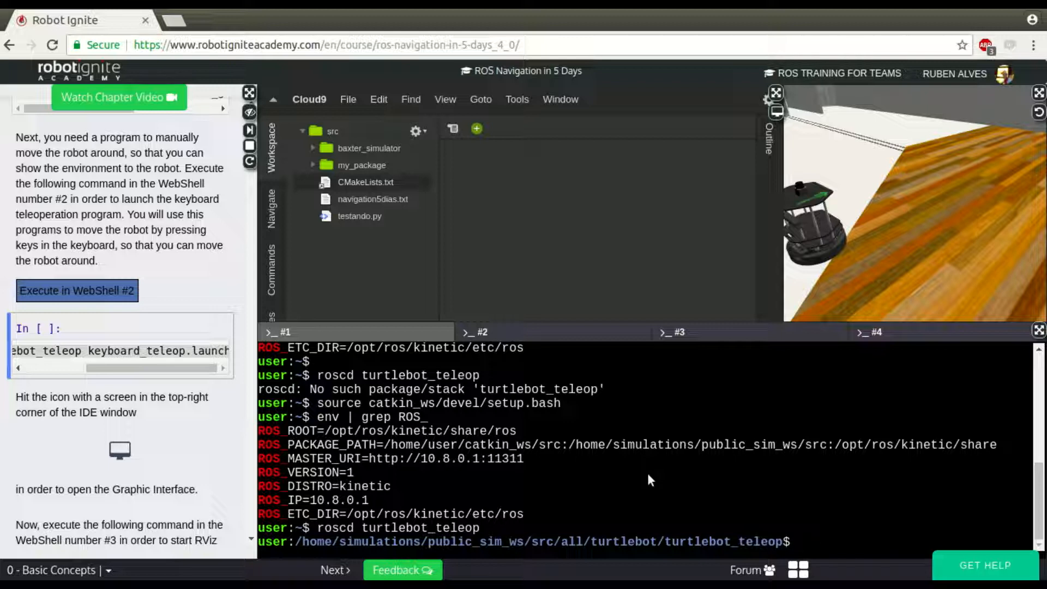
type("cd")
type("l")
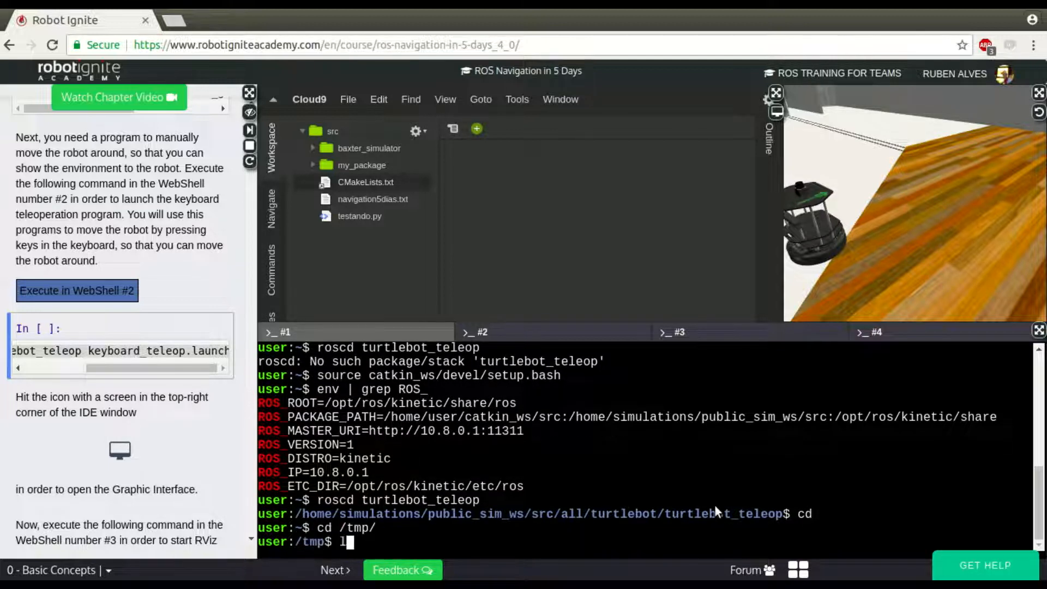
Step: In /tmp, run catkin_create_pkg tutorial_package and list /tmp to confirm it exists
key("Return")
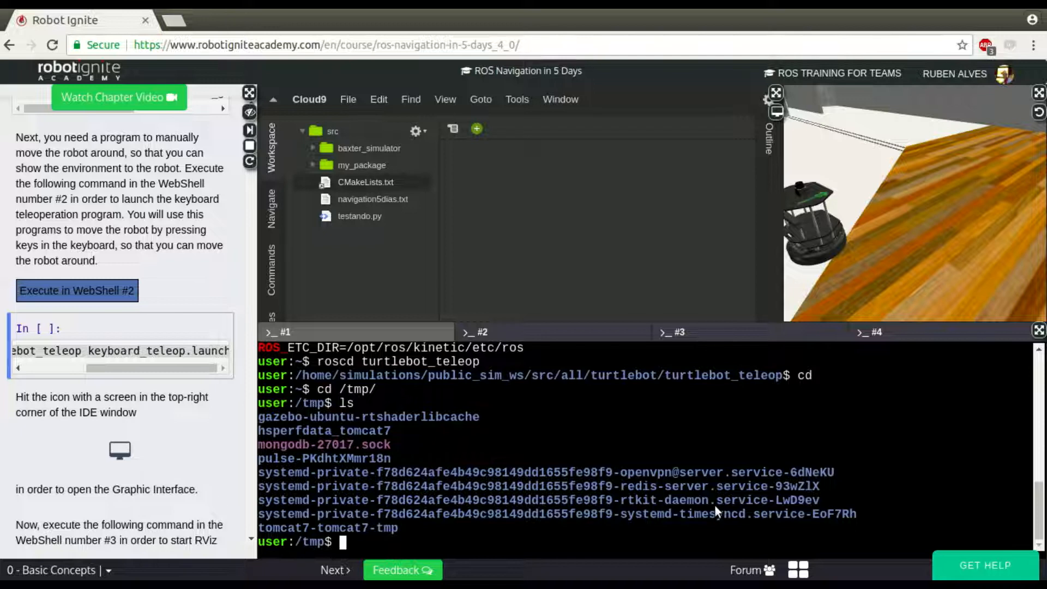
type("catkin_create_pkg")
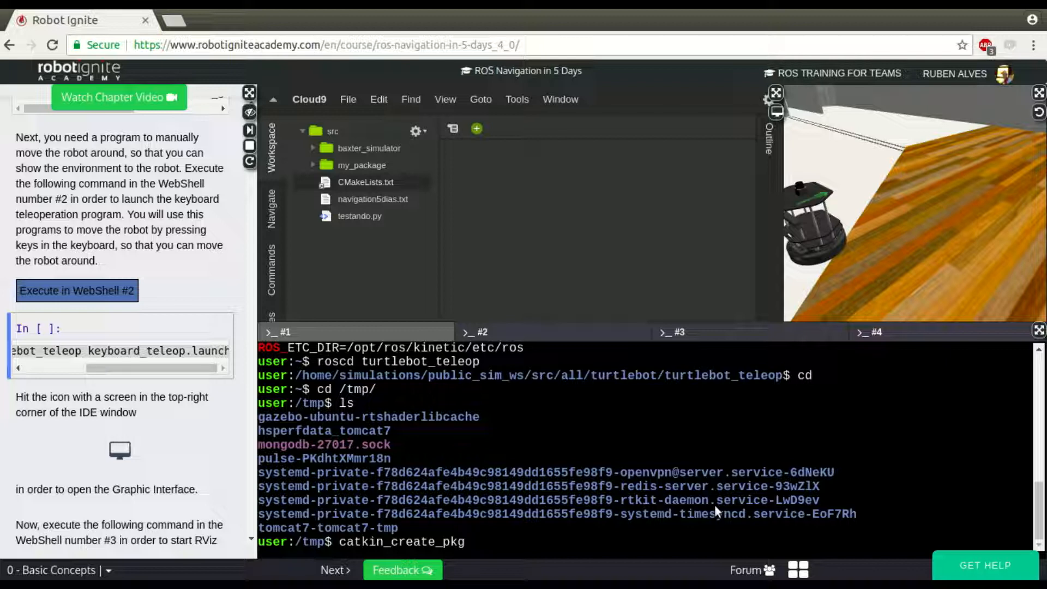
type("t")
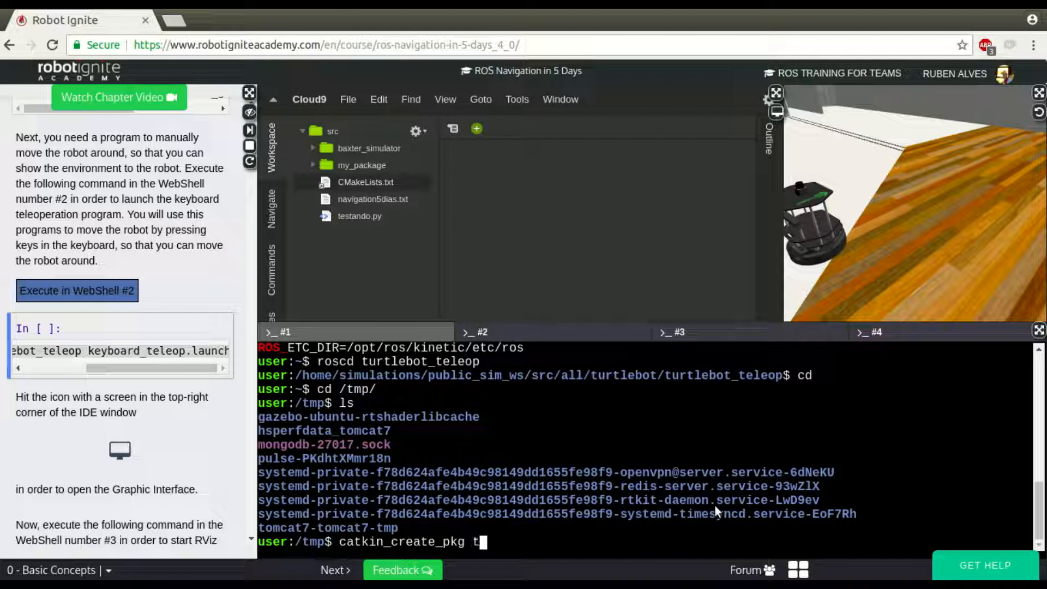
type("utorial_package")
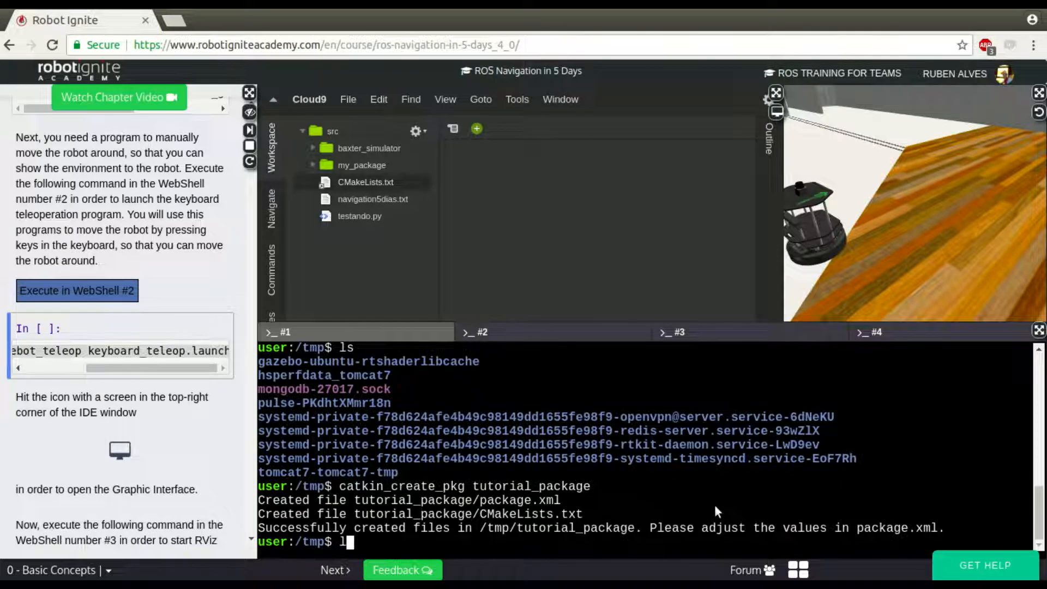
key("Return")
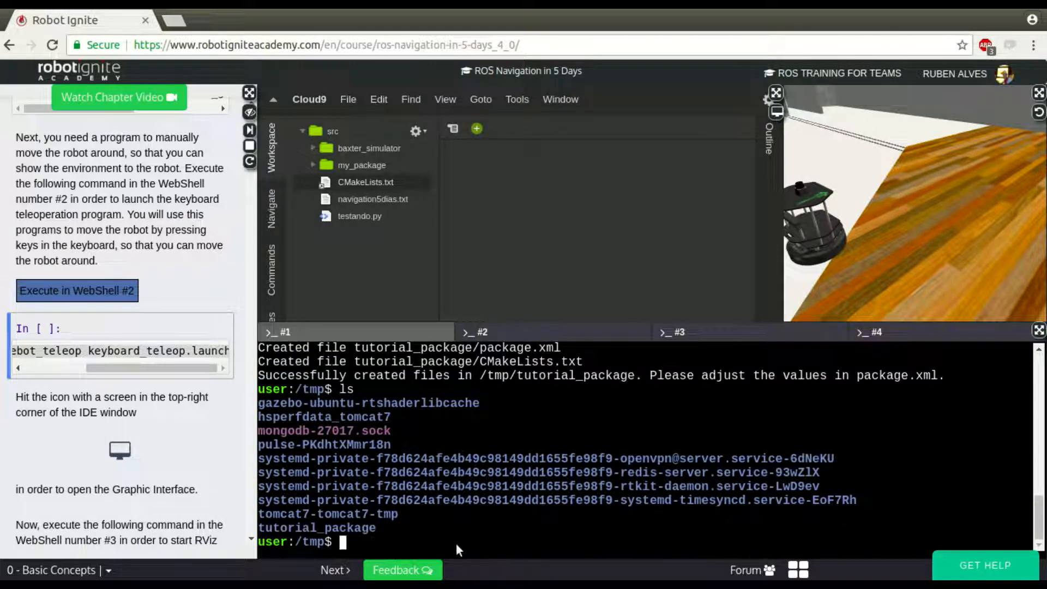
Step: Show roscd cannot find tutorial_package and that ROS_PACKAGE_PATH excludes /tmp
type("roscd tuto")
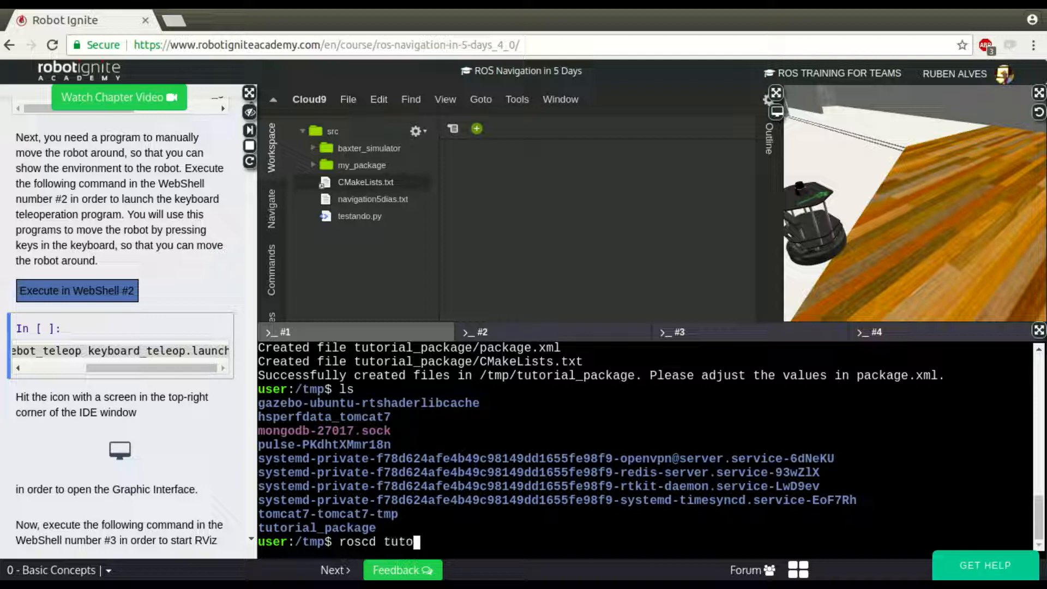
key("Return")
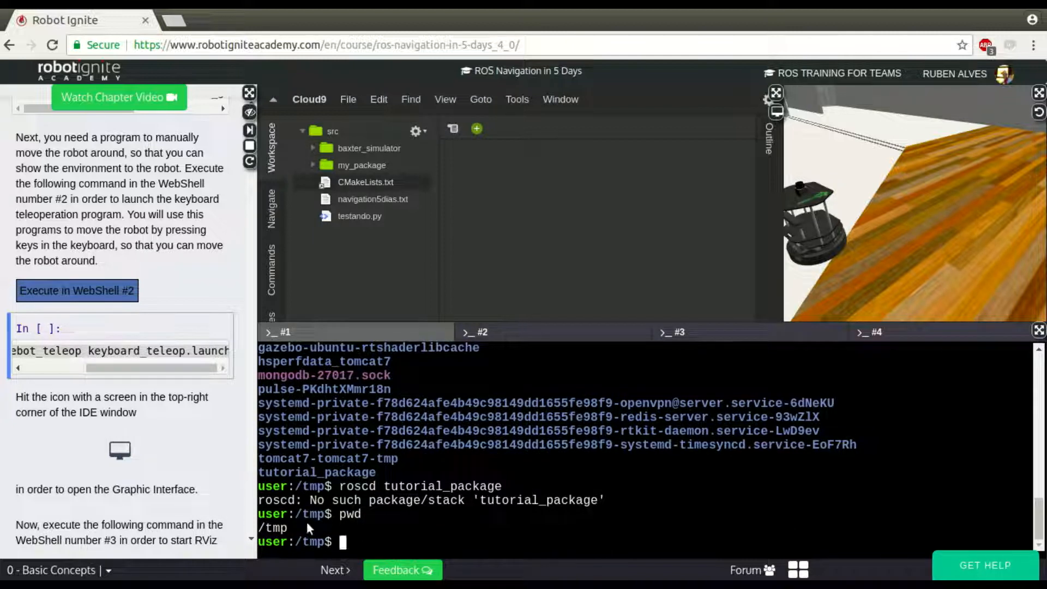
type("env |")
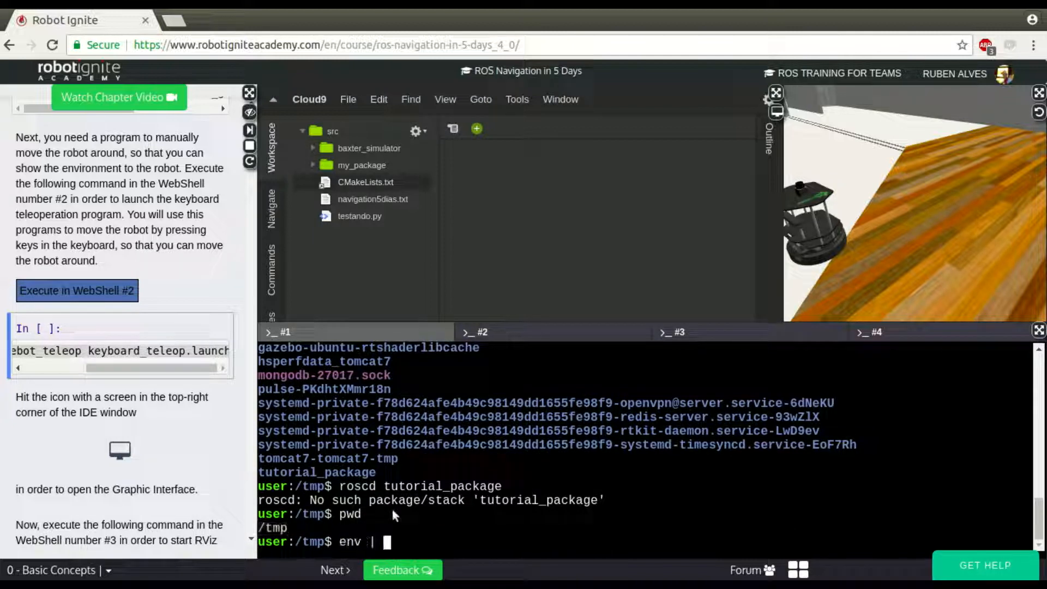
type("grep ROS")
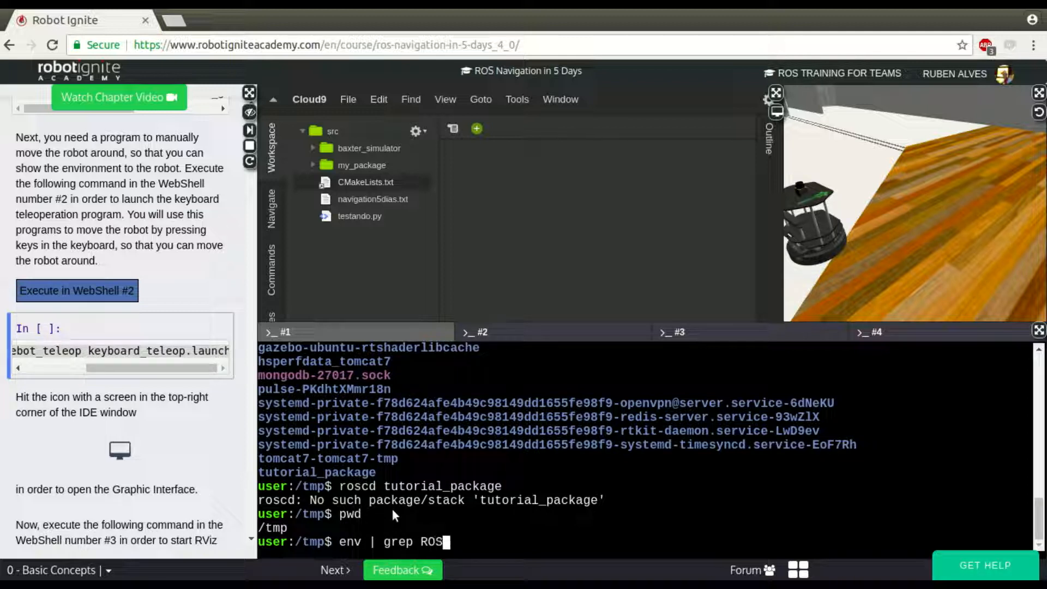
key("Return")
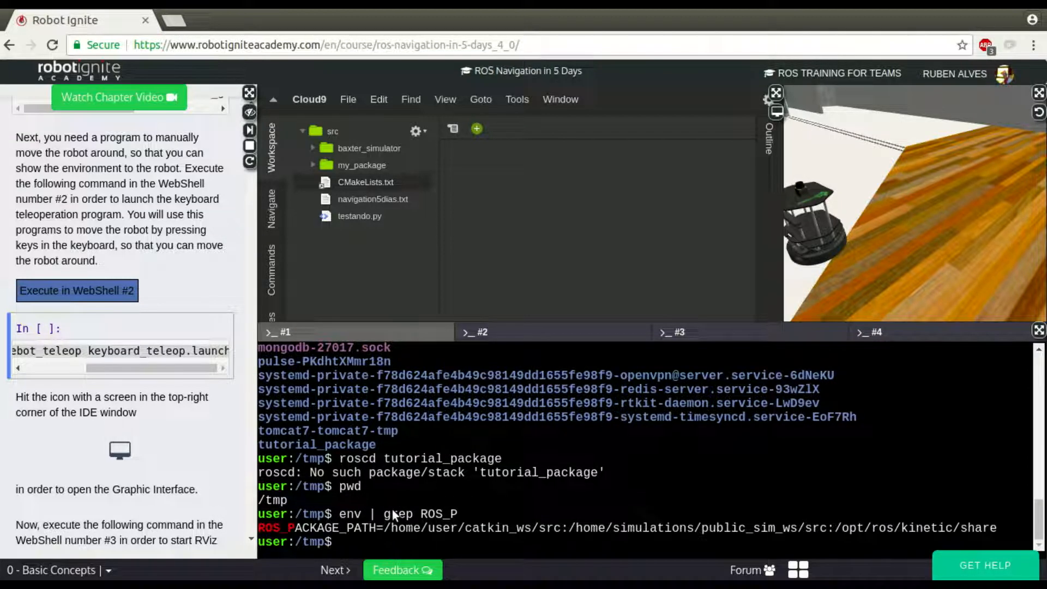
Step: Export ROS_PACKAGE_PATH with /tmp prepended, verify via env | grep, and enter roscd tutorial_package
type("ex")
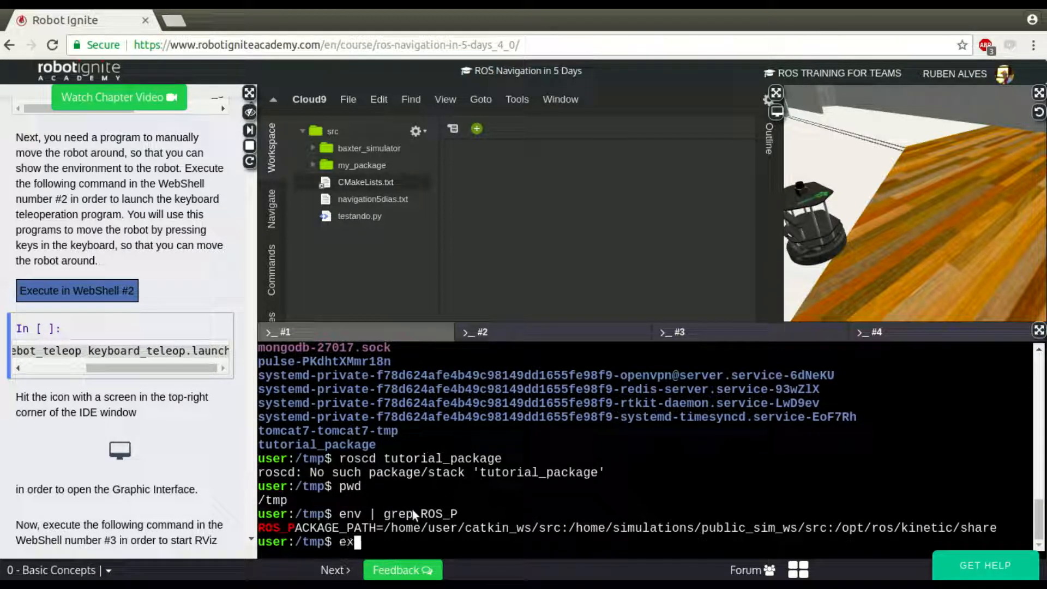
type("port")
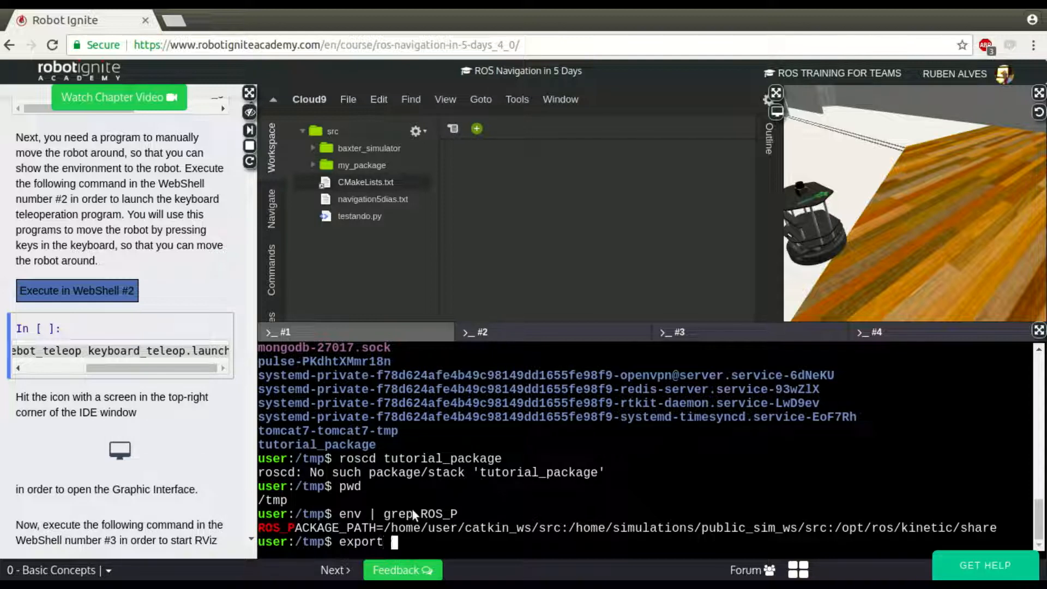
type("ROS_PACKAGE_PATH=")
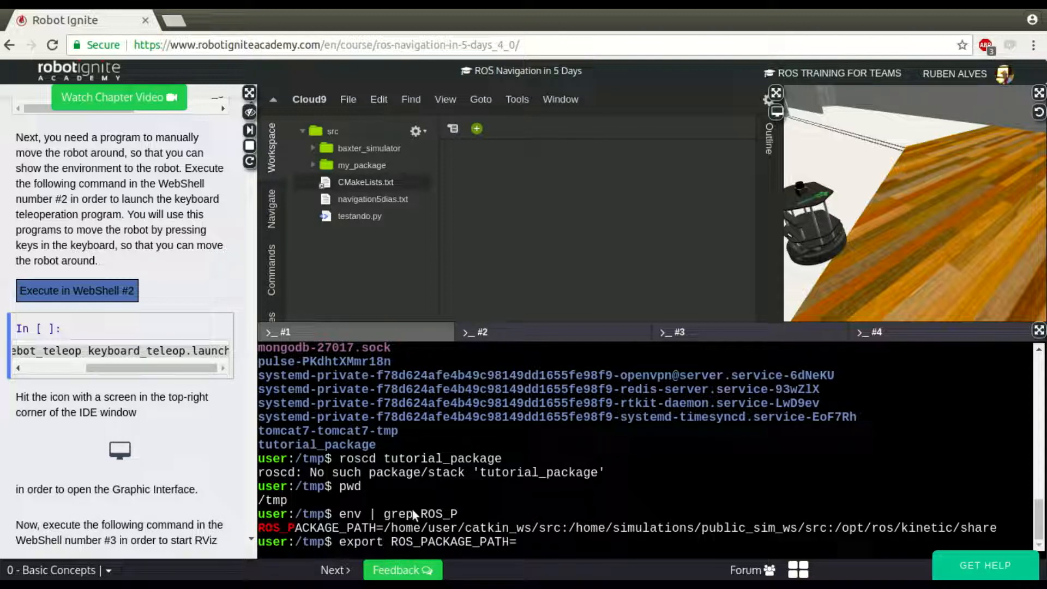
type("/tmp:")
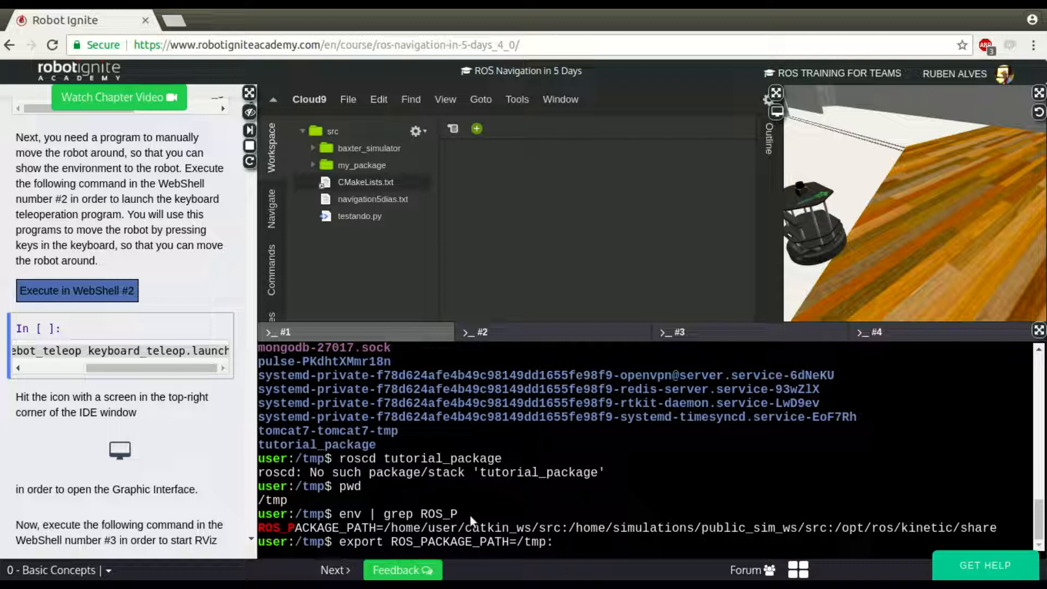
type("$P")
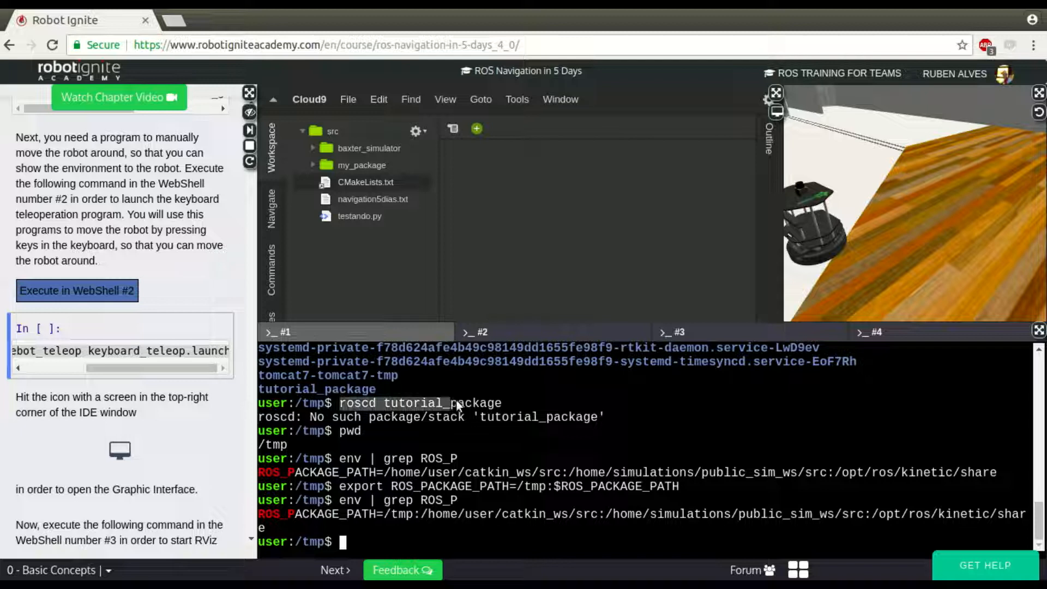
type("roscd tutorial_package")
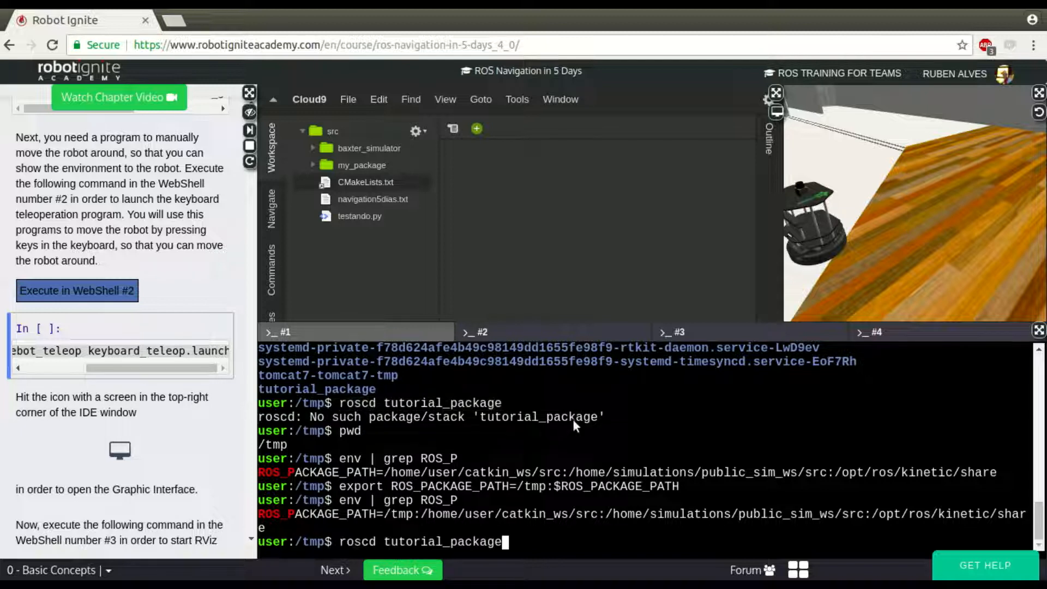
Step: Run roscd to land in /tmp/tutorial_package, then maximize the robot simulation panel
key("Return")
type("pwd")
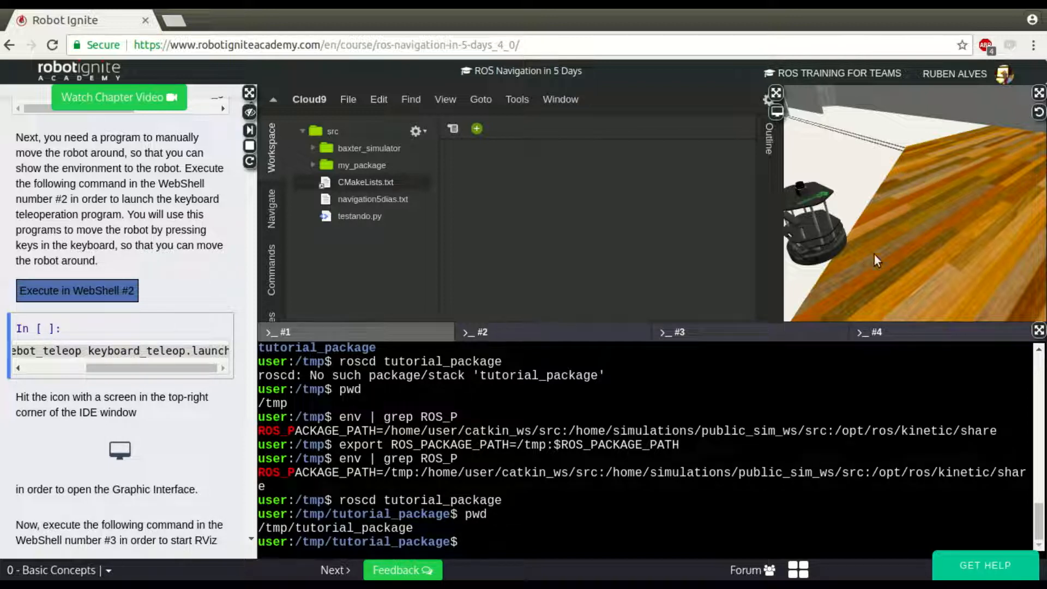
left_click(774, 92)
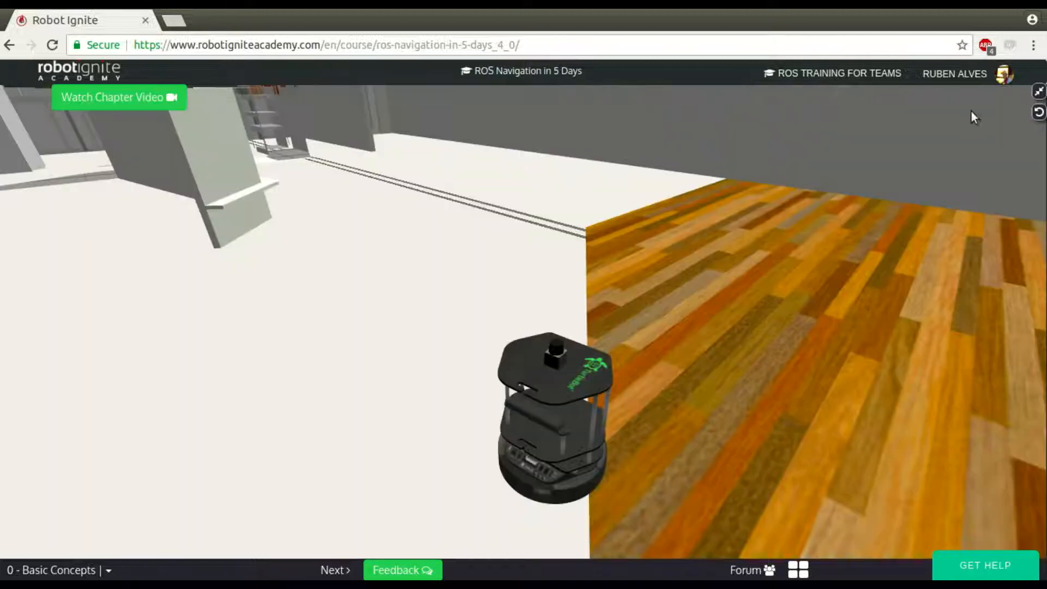